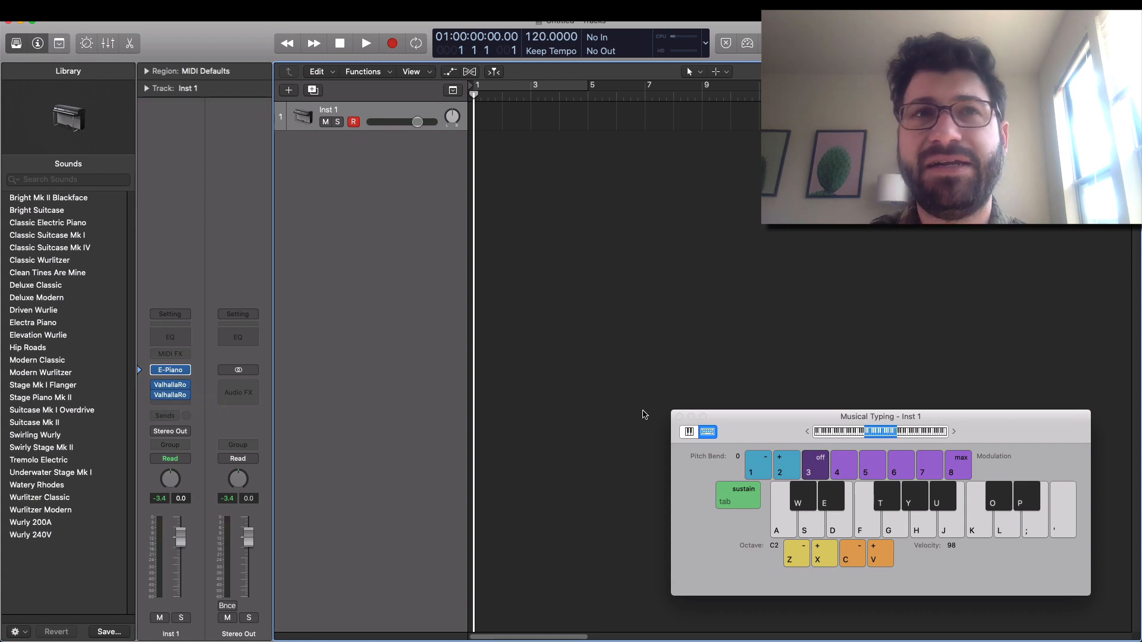
mouse_move(783, 442)
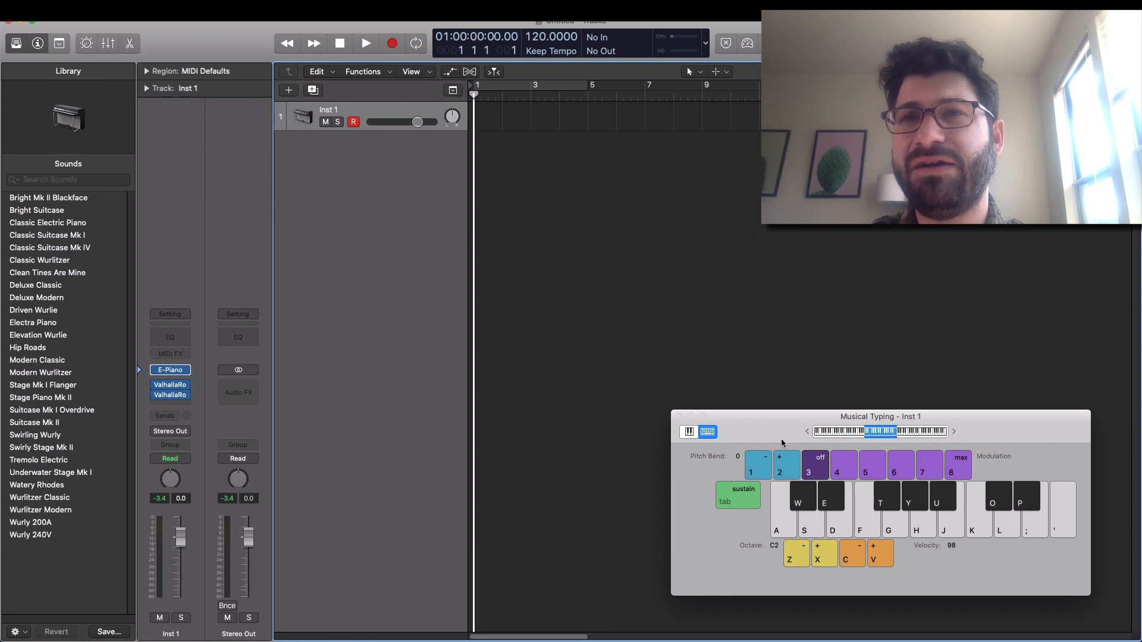
Audition Inst 1 with a test note before adding the Reason Rack MIDI effect
key("g")
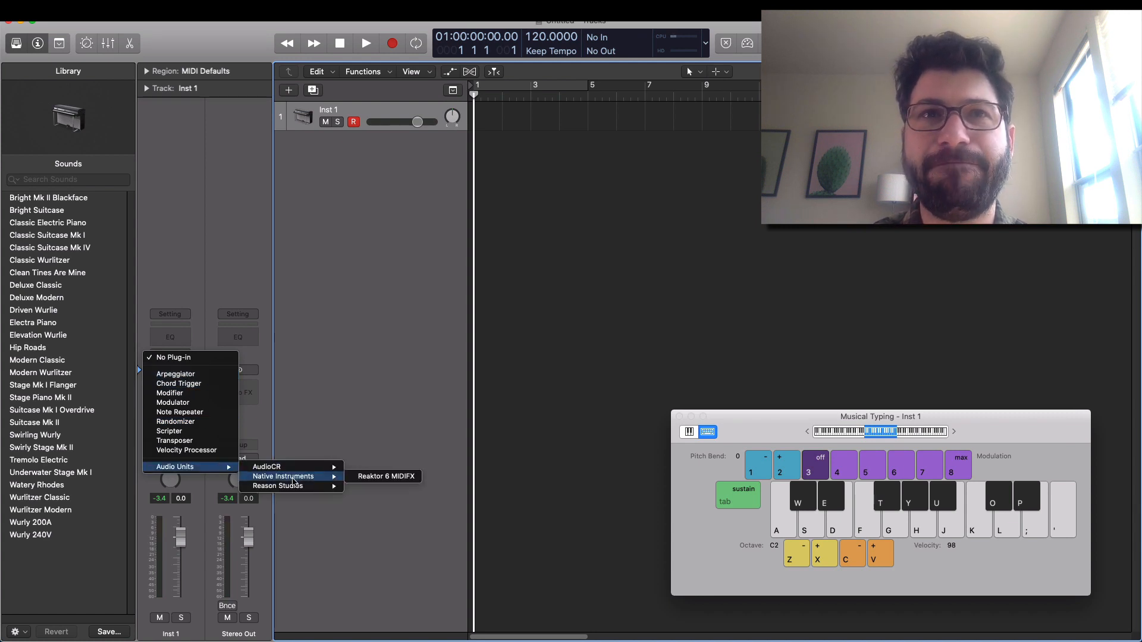
mouse_move(277, 486)
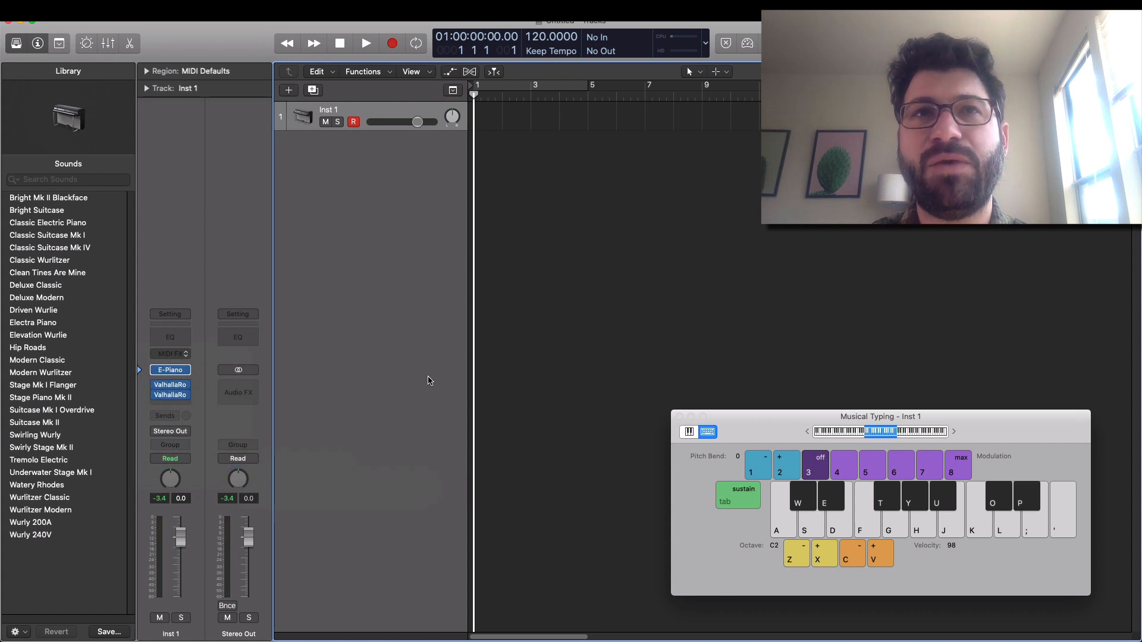
mouse_move(296, 206)
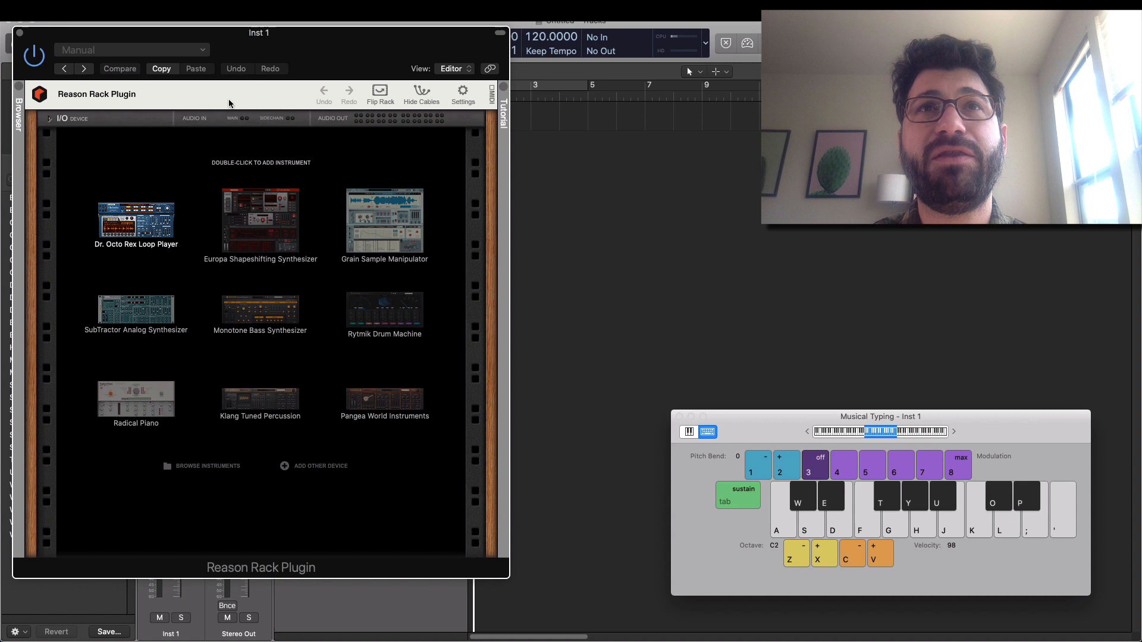
Add a Scales & Chords player from the rack's Players device menu
right_click(337, 359)
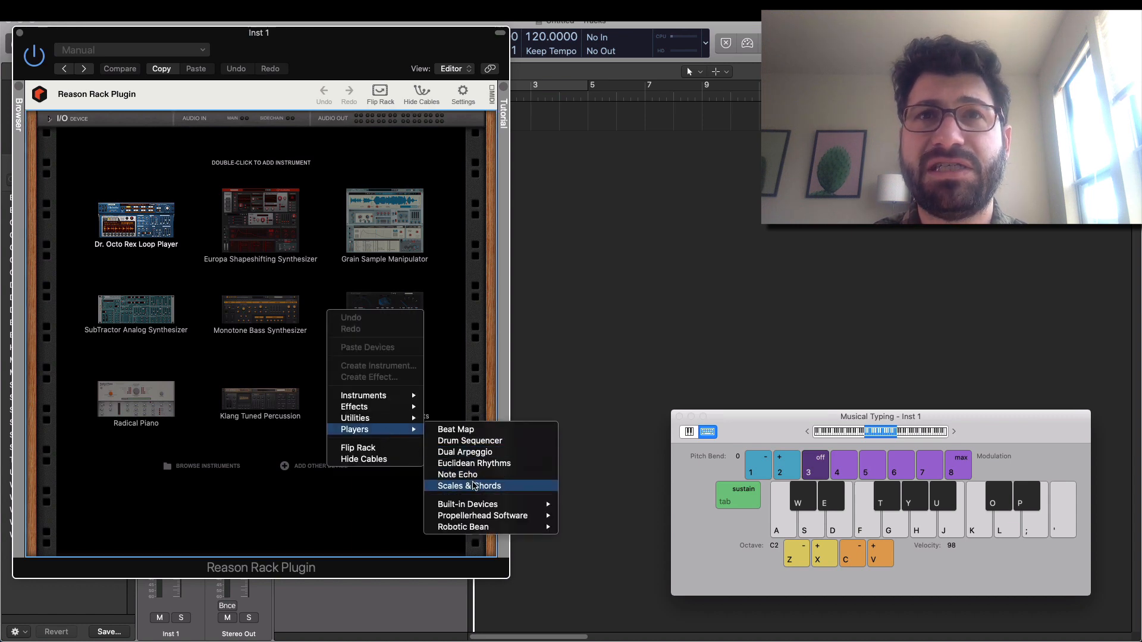
left_click(469, 485)
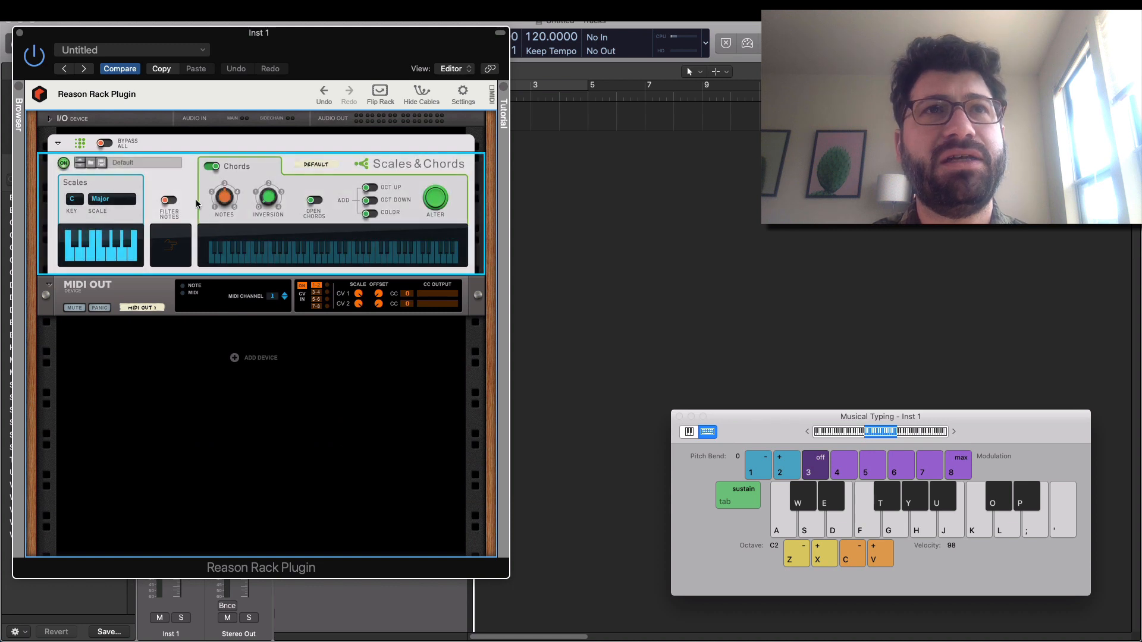
mouse_move(223, 199)
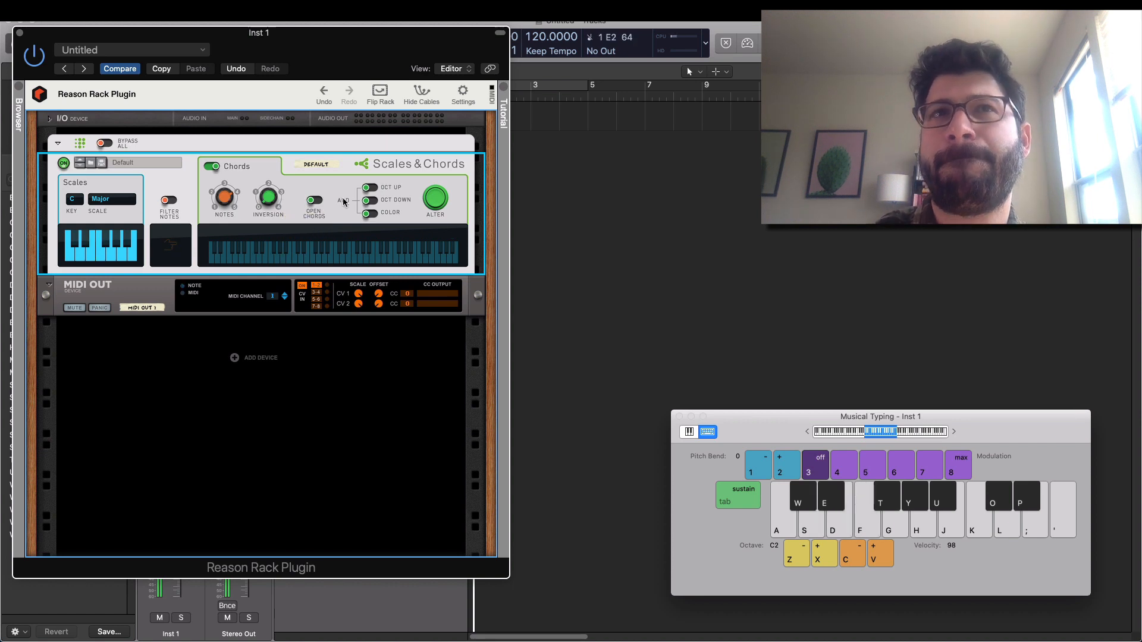
Audition chords and switch on octave layering and open-chord voicings in Scales & Chords
key("s")
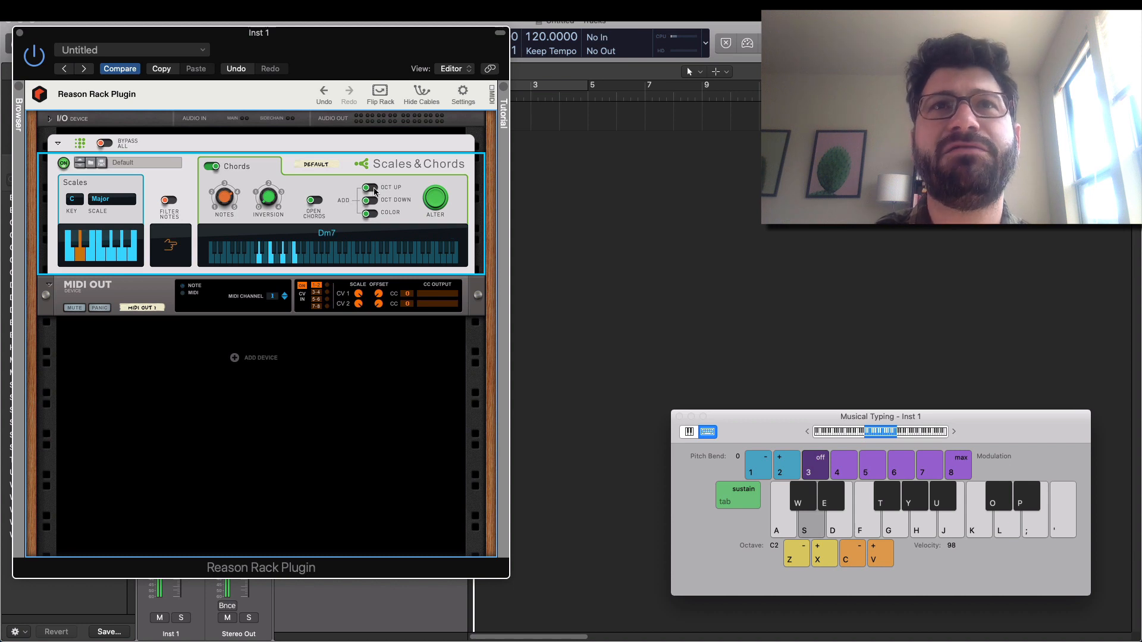
left_click(368, 188)
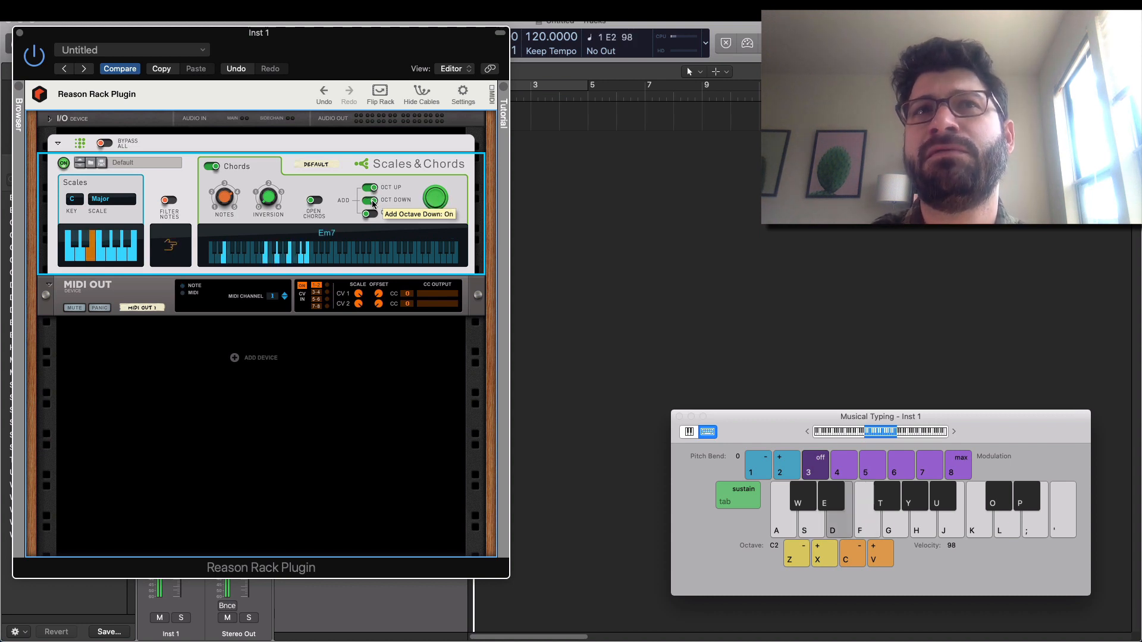
key("d")
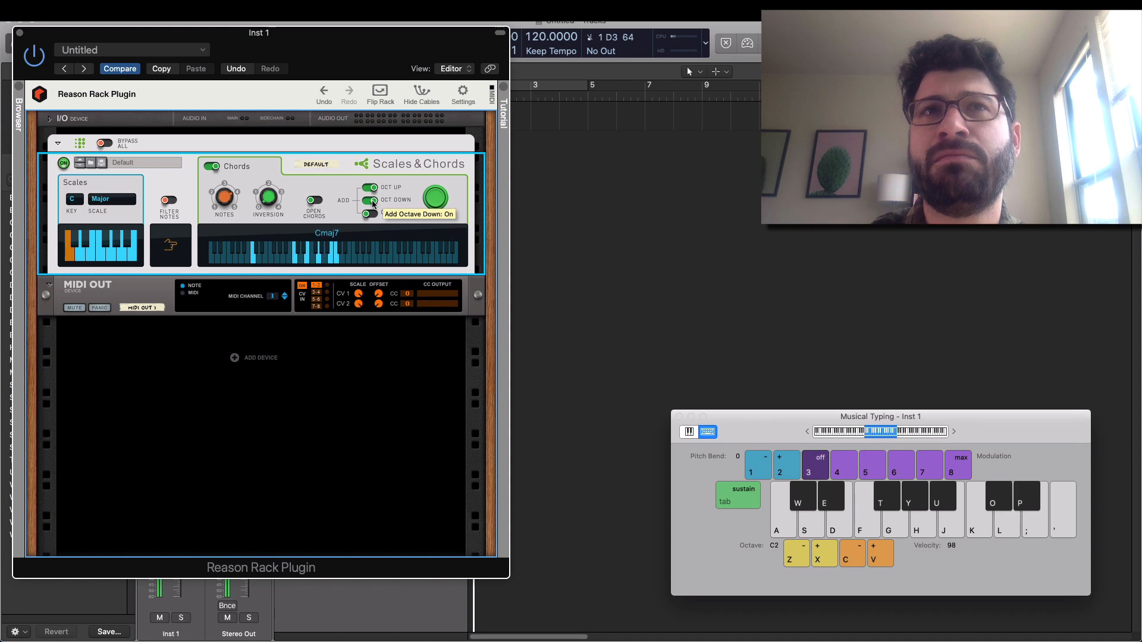
key("f")
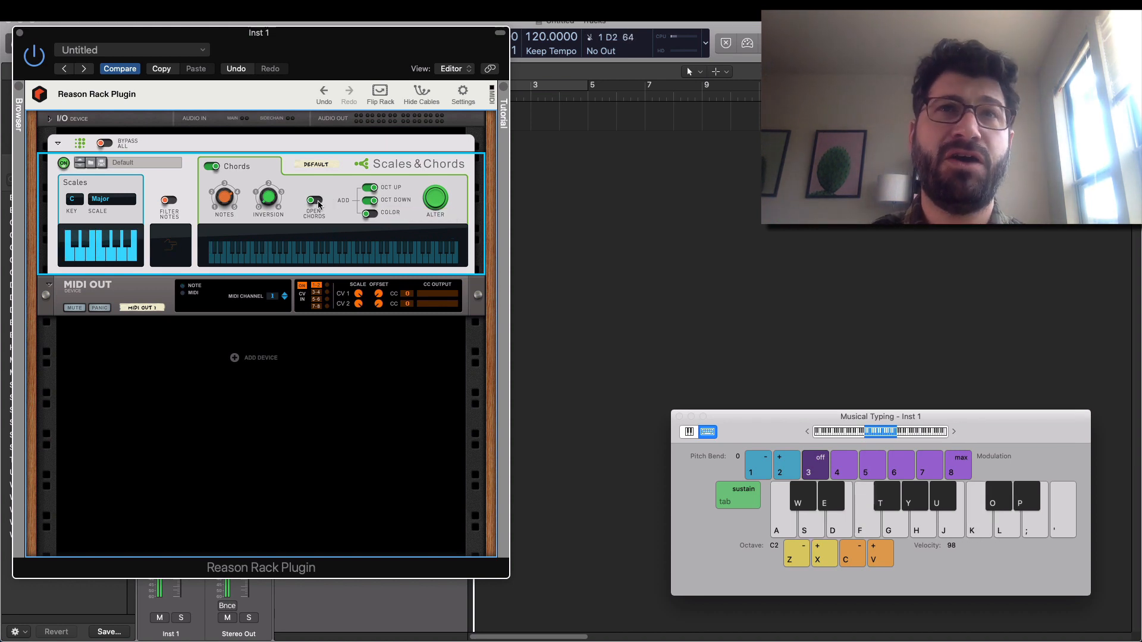
left_click(313, 202)
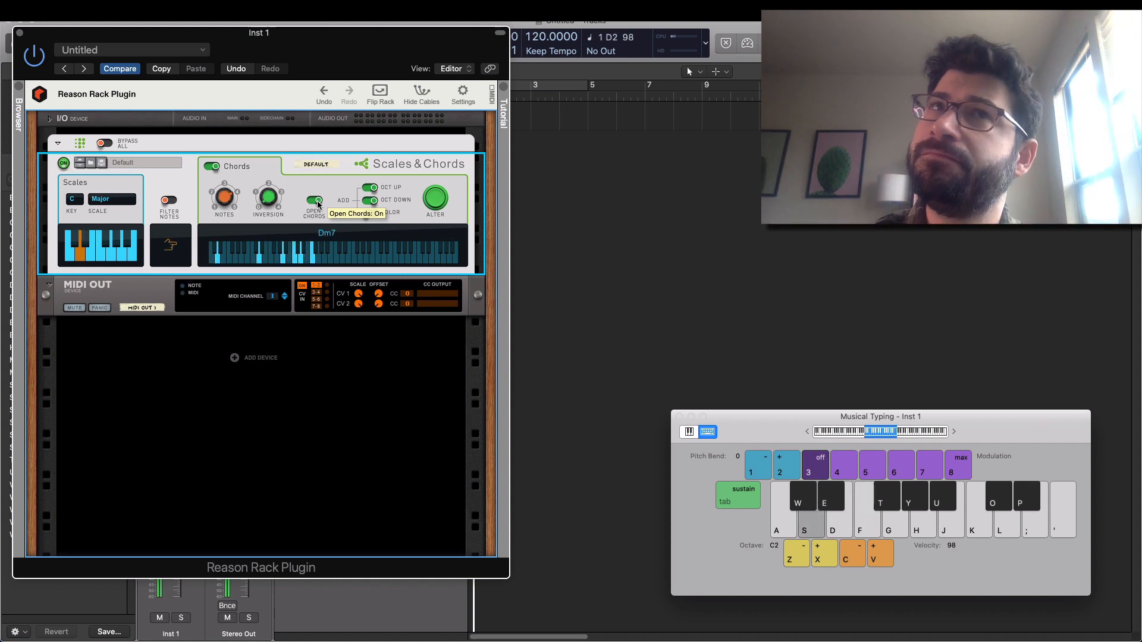
left_click(313, 202)
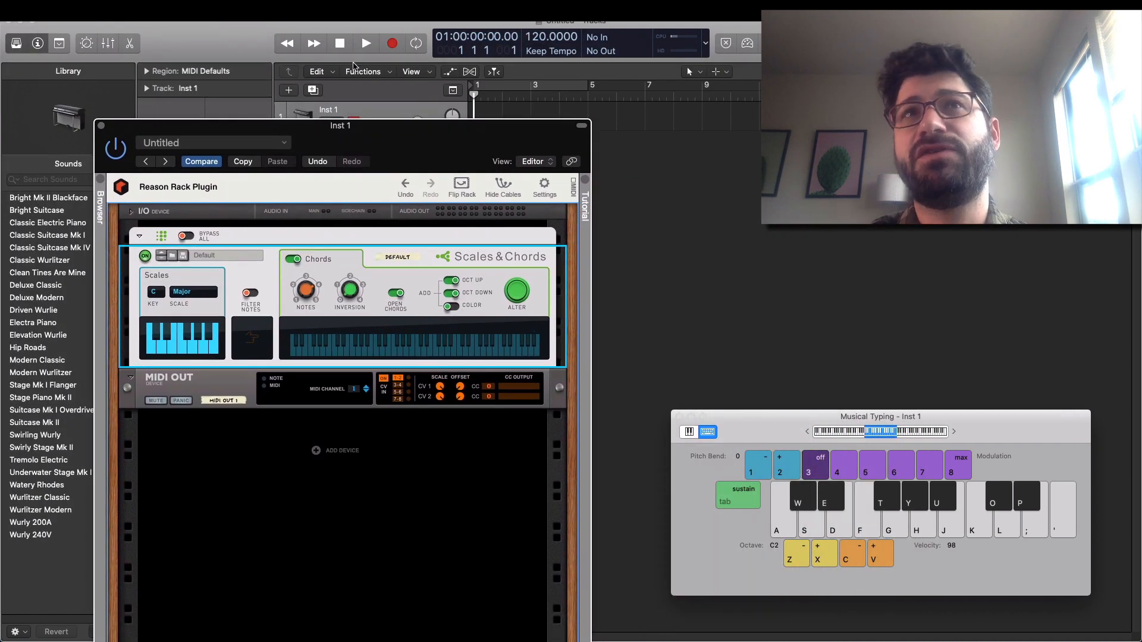
Record a four-bar single-note melody onto Inst 1 with Musical Typing
left_click(365, 43)
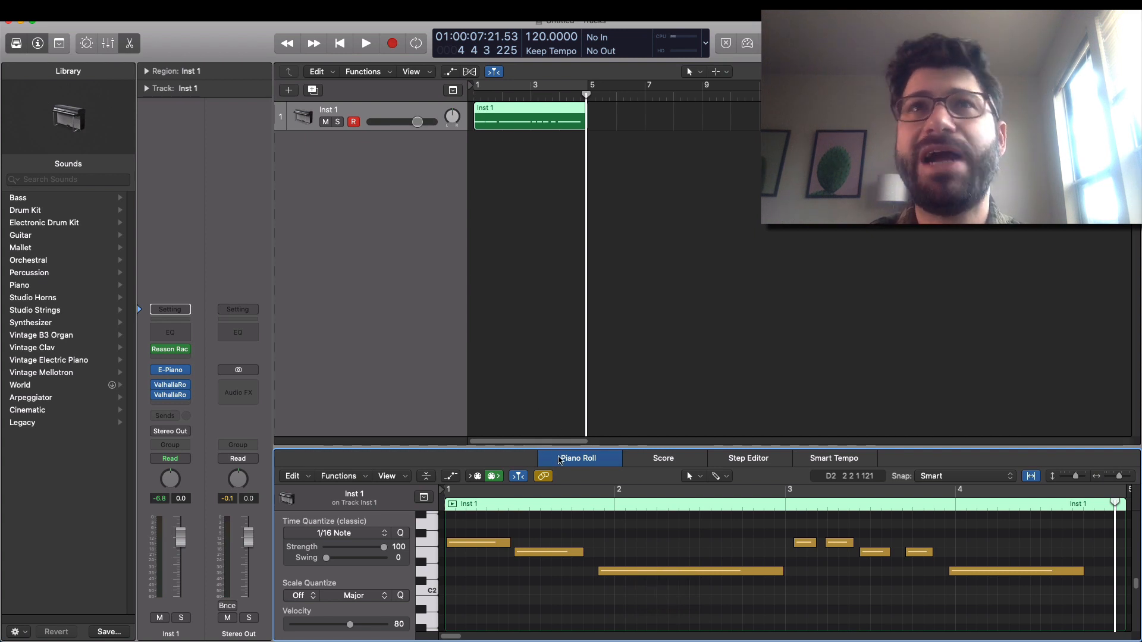
Close the Piano Roll, leaving the tracks area with the recorded Inst 1 region
left_click(578, 458)
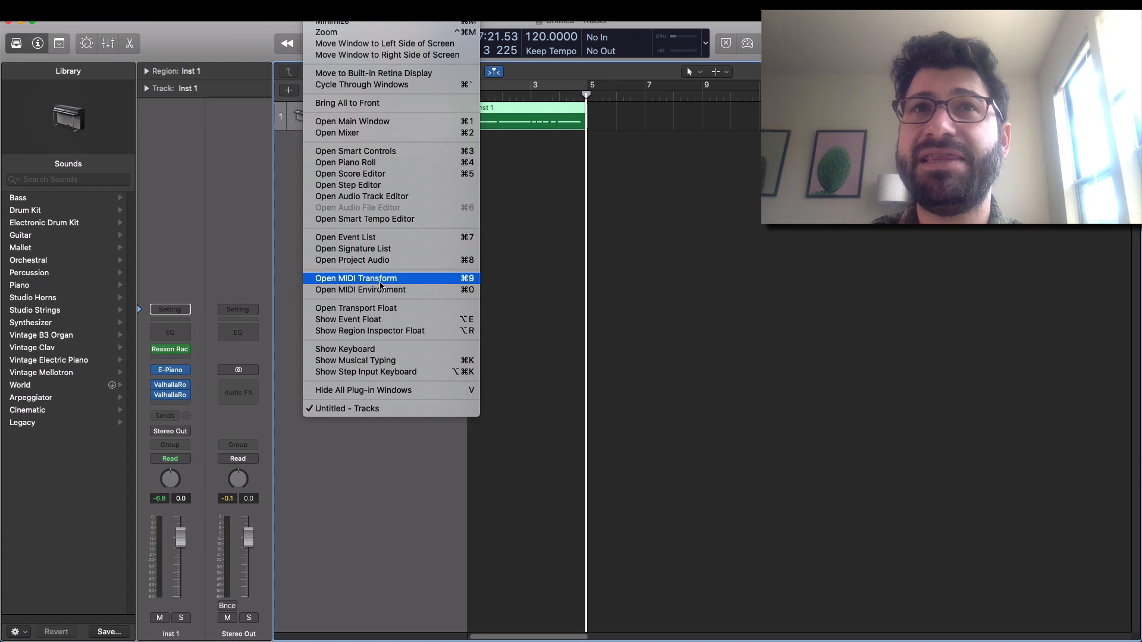
left_click(359, 289)
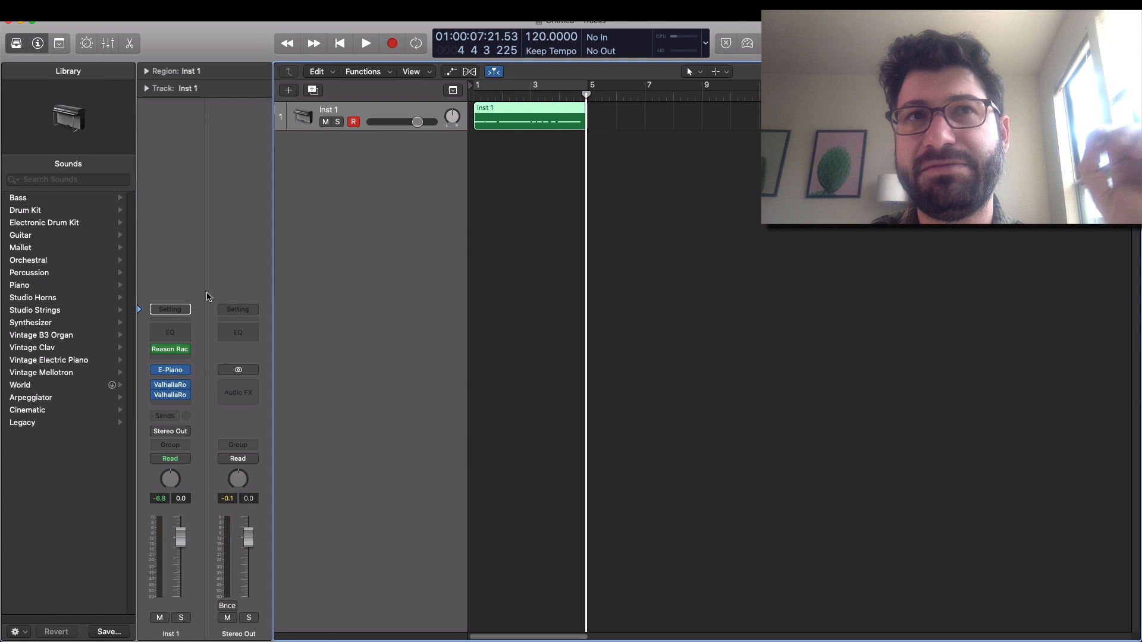
mouse_move(272, 354)
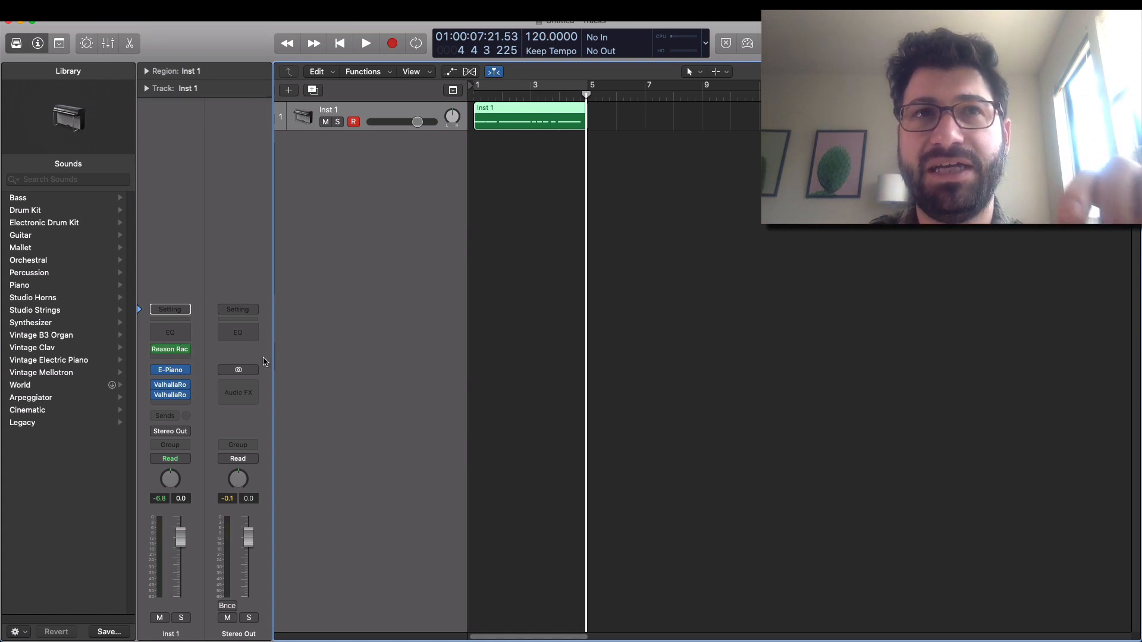
Insert AudioCR Midi FX Freeze in the slot below Reason Rack and move its window aside
left_click(170, 348)
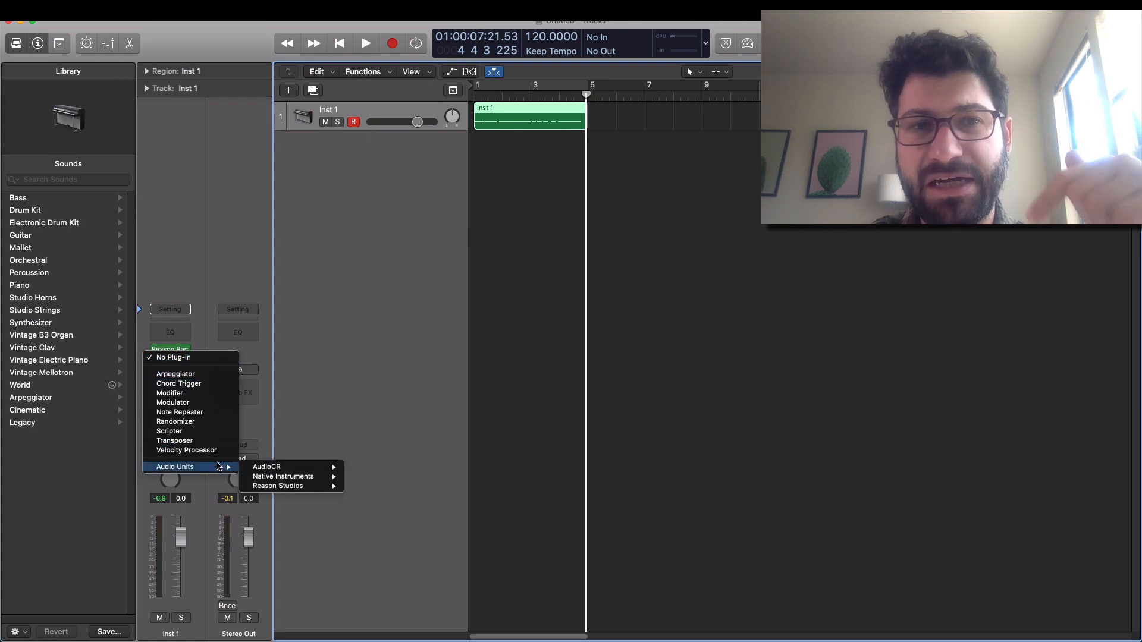
mouse_move(266, 467)
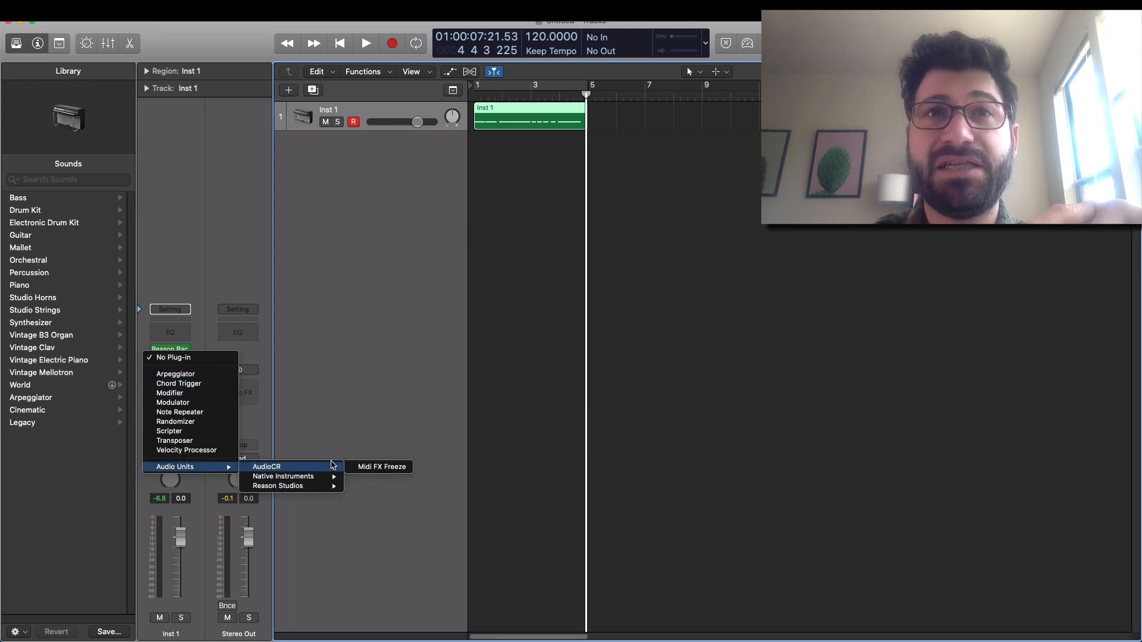
left_click(381, 467)
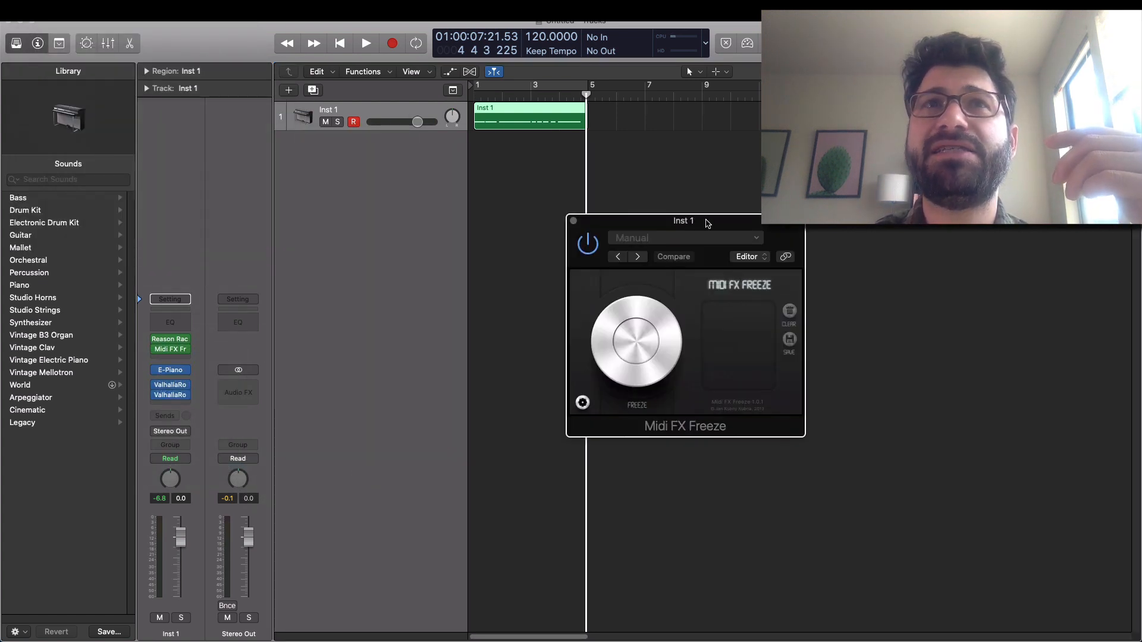
left_click_drag(683, 221, 779, 226)
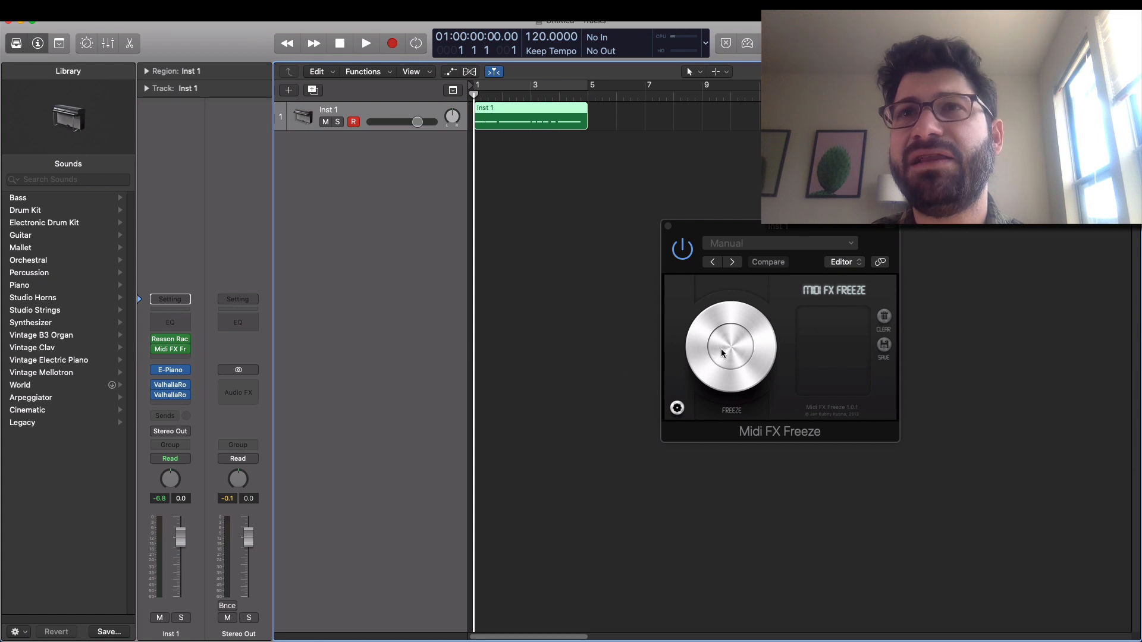
Arm Freeze and play the project so the Scales & Chords output is captured as MIDI
left_click(730, 347)
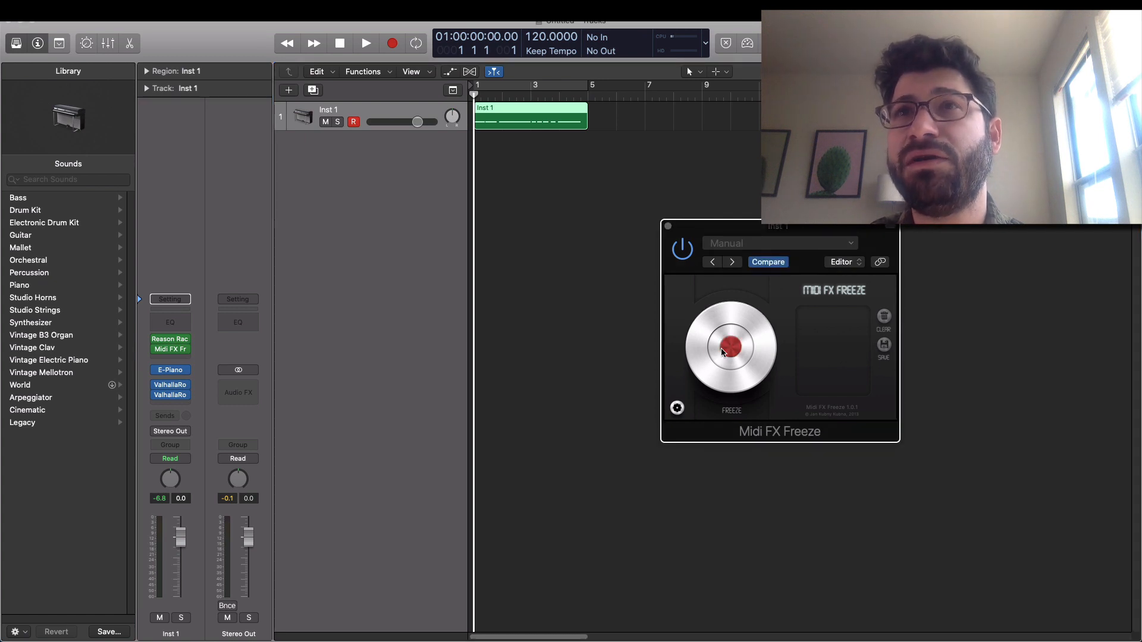
left_click(365, 43)
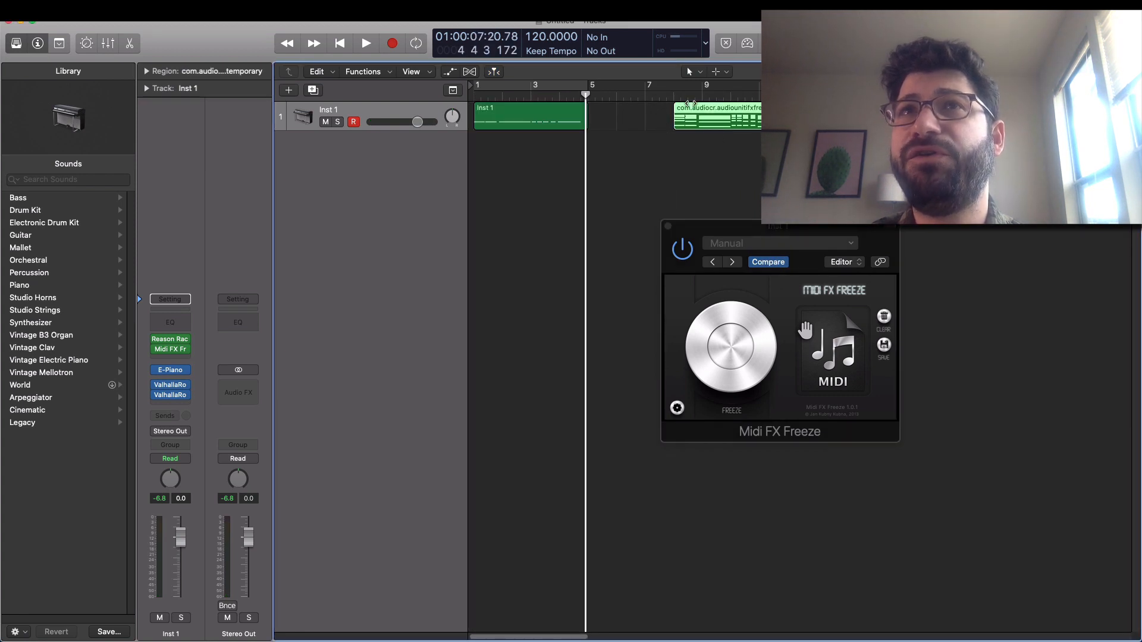
Bypass Reason Rack and Midi FX Freeze, then show the frozen chord region in the Piano Roll
left_click(528, 117)
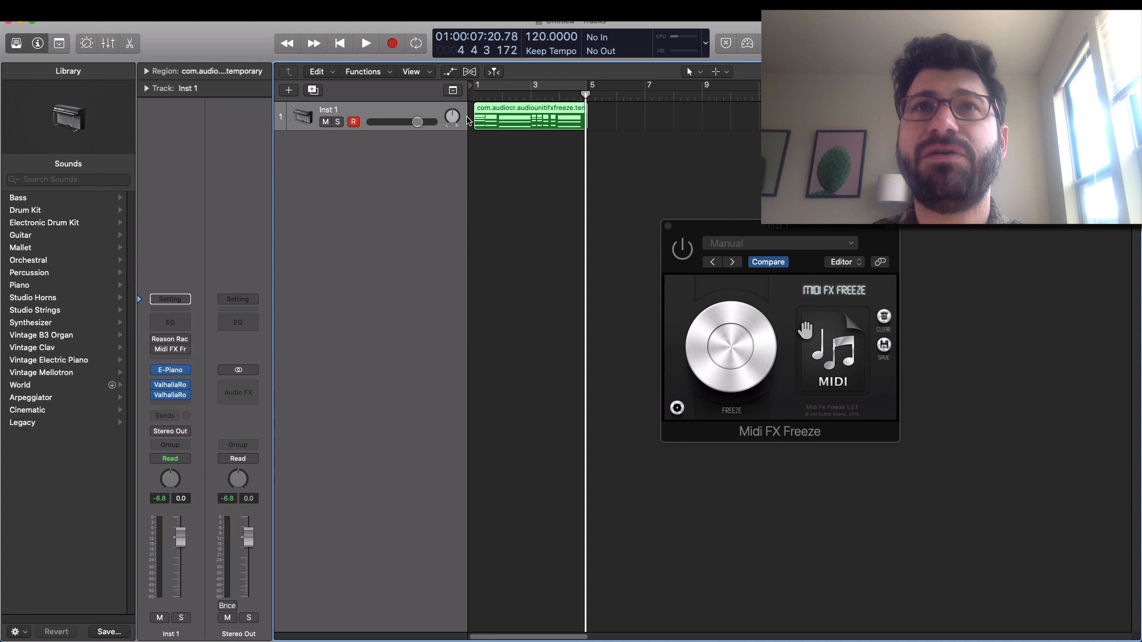
left_click(366, 43)
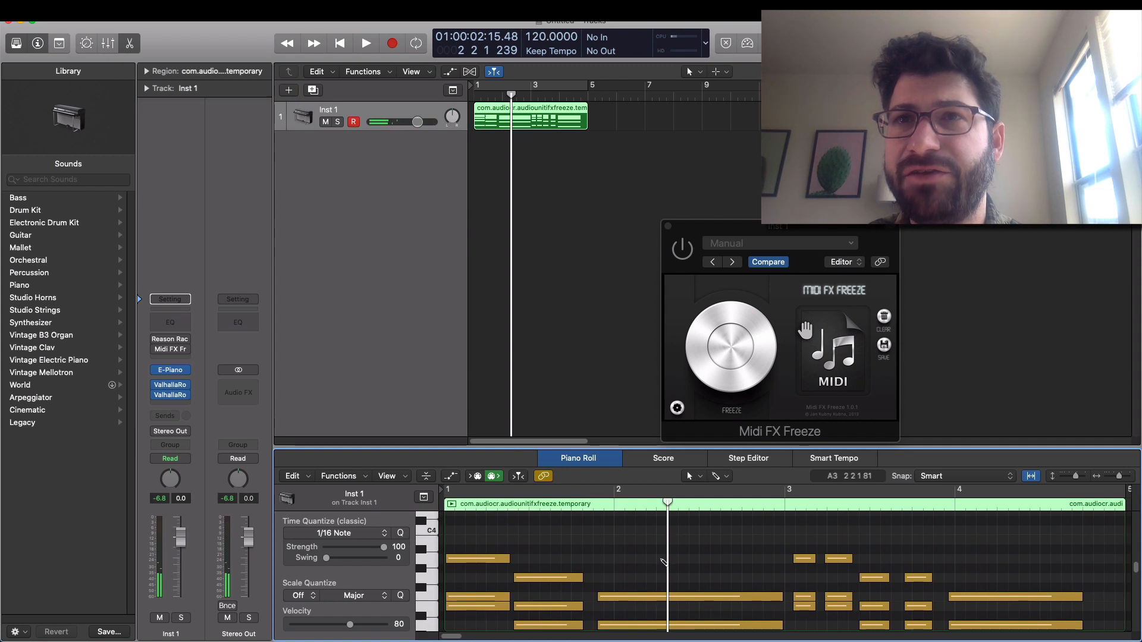
Split a note in the first frozen chord with the scissors and move the cut piece
left_click(751, 540)
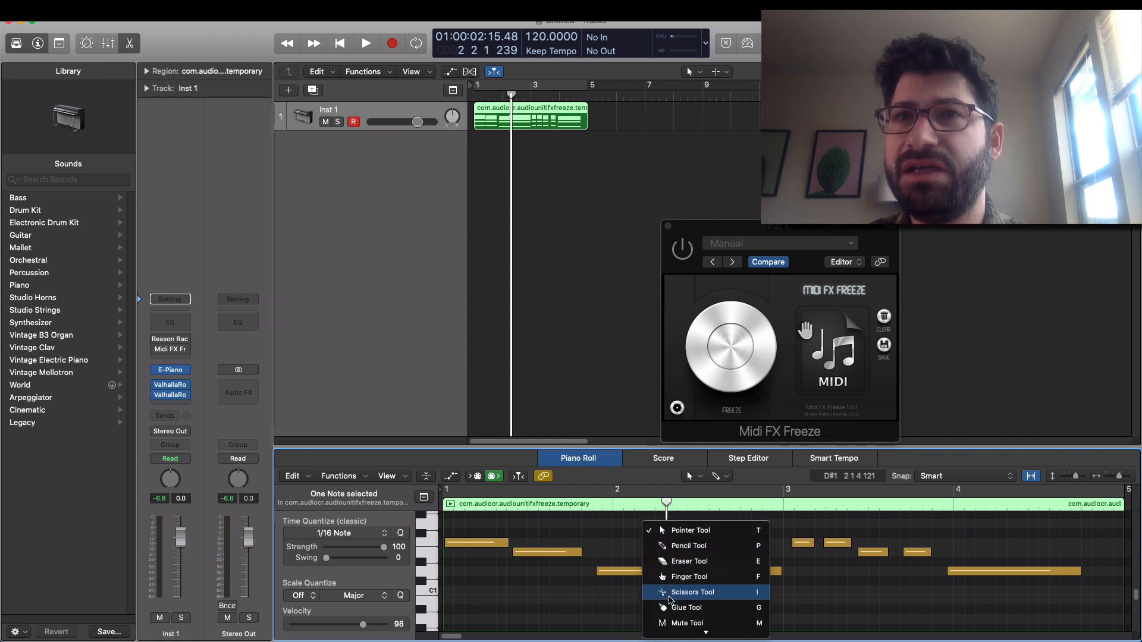
left_click(691, 592)
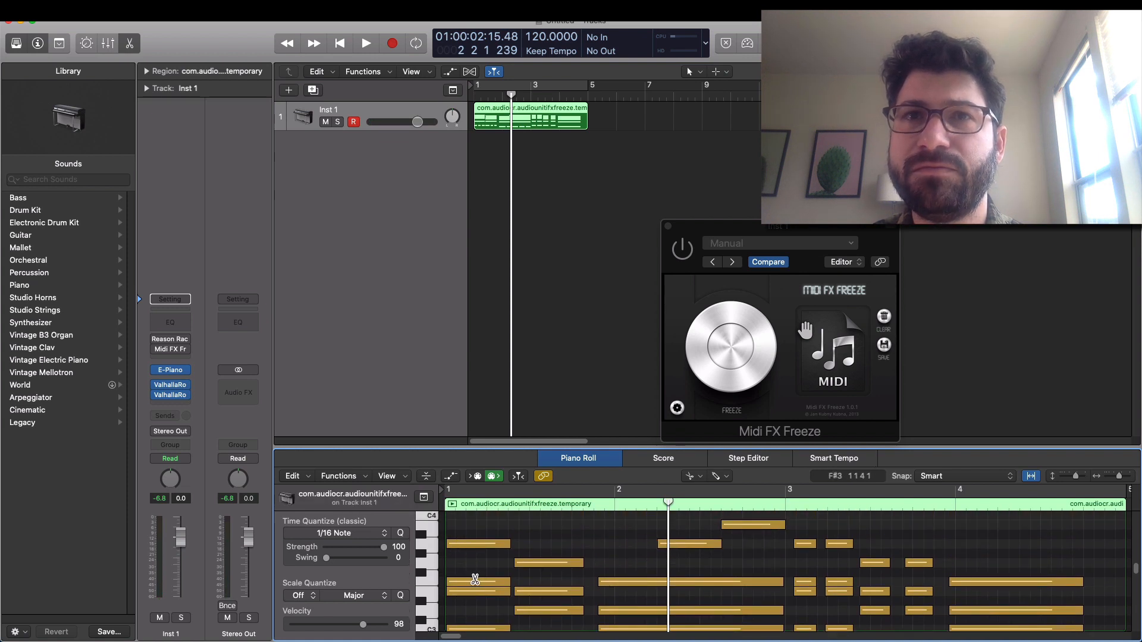
left_click(480, 583)
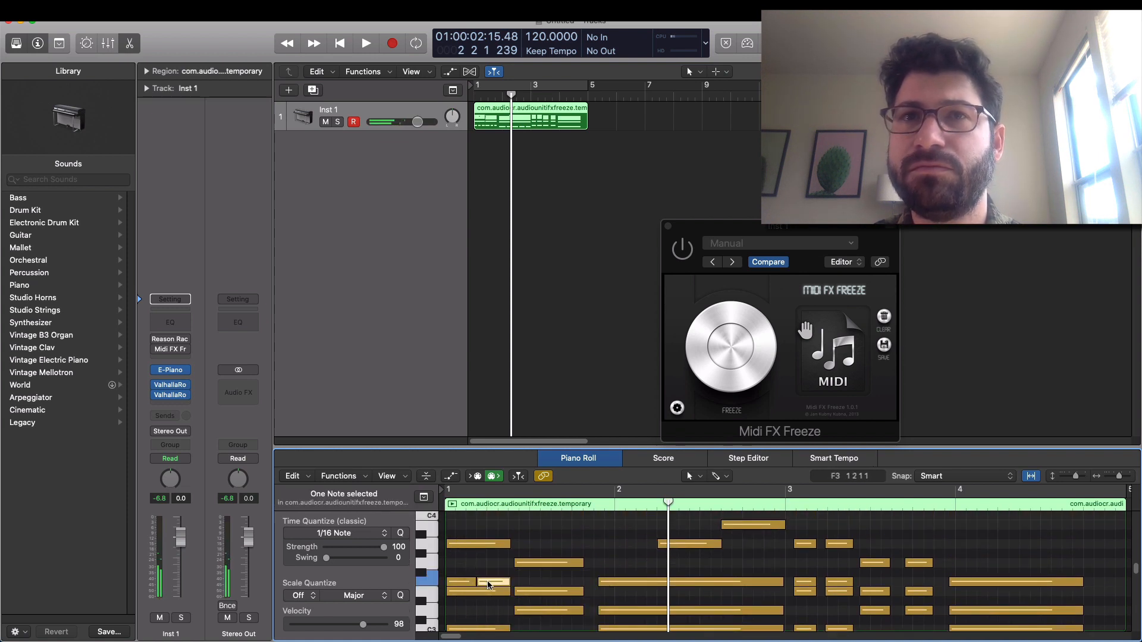
left_click_drag(488, 587, 488, 564)
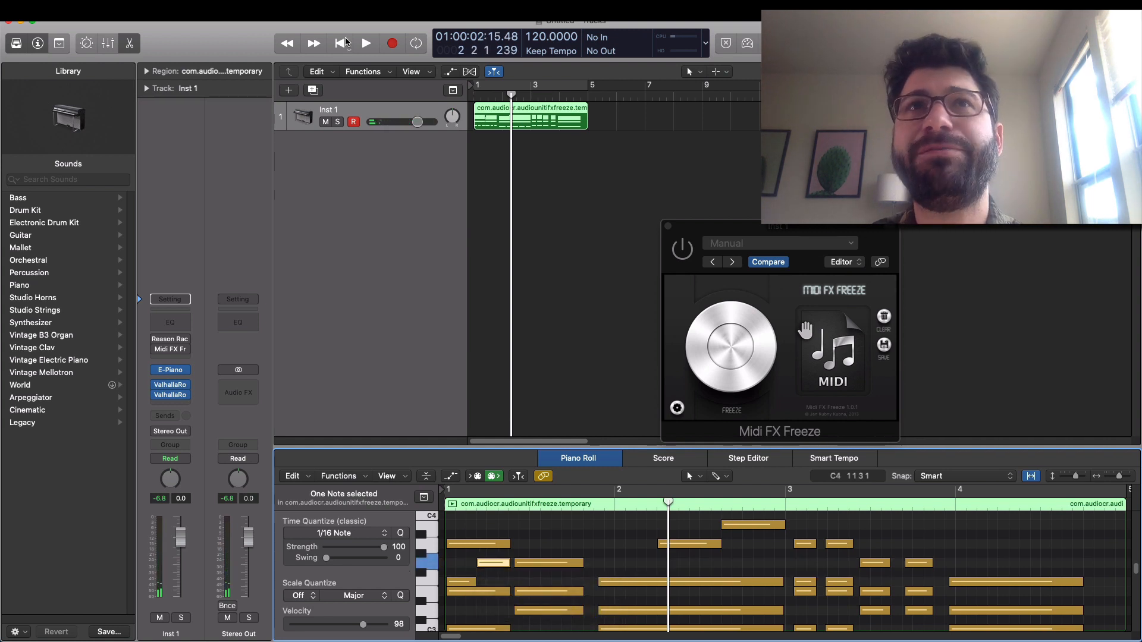
Play back the edited frozen chord notes from the transport
left_click(365, 42)
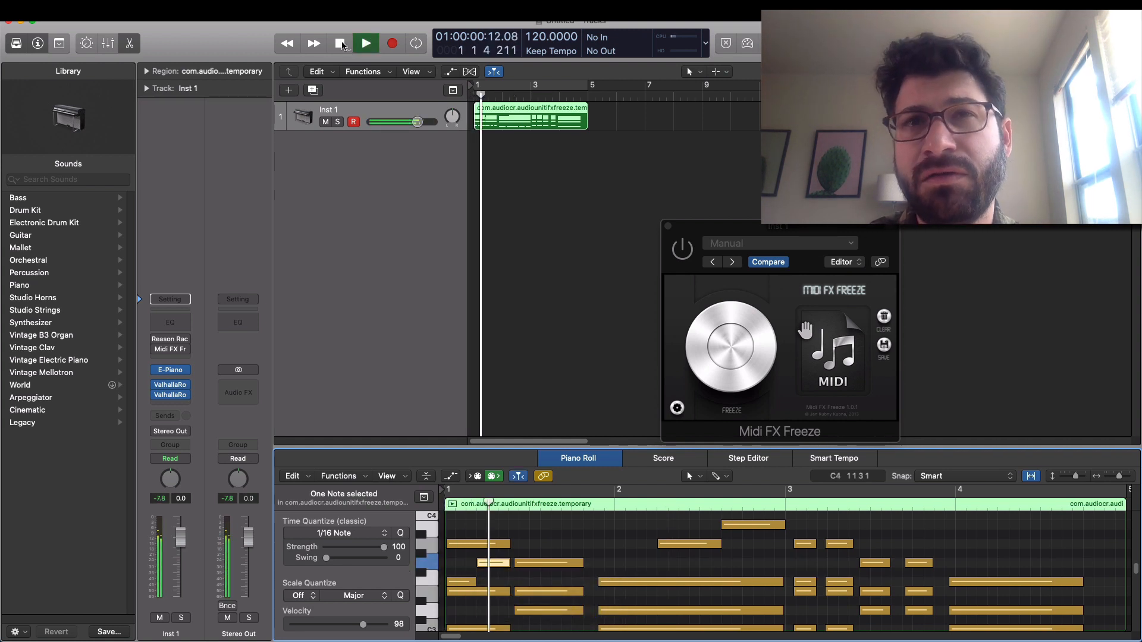
left_click(365, 43)
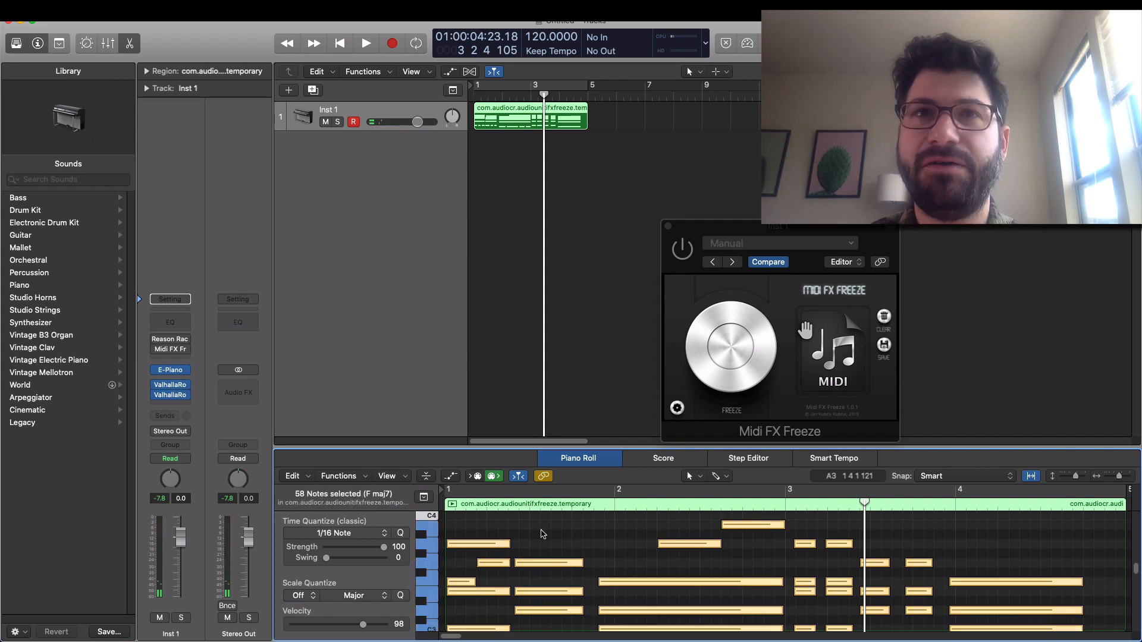
left_click(365, 43)
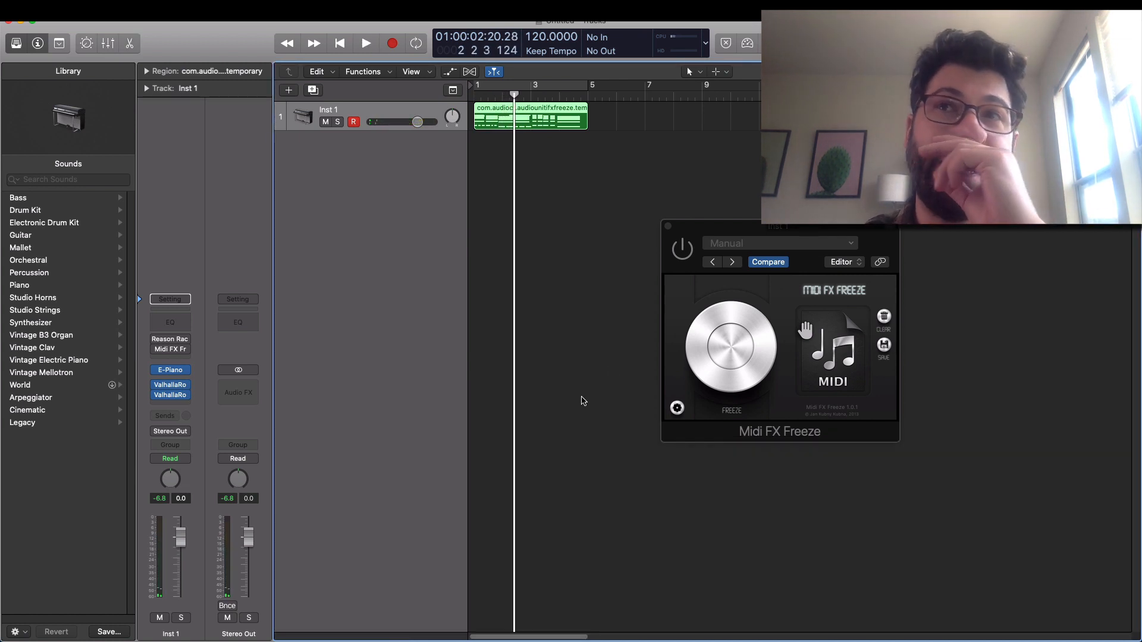
Clear the captured MIDI from Inst 1's Midi FX Freeze and add a second instrument track
left_click(884, 317)
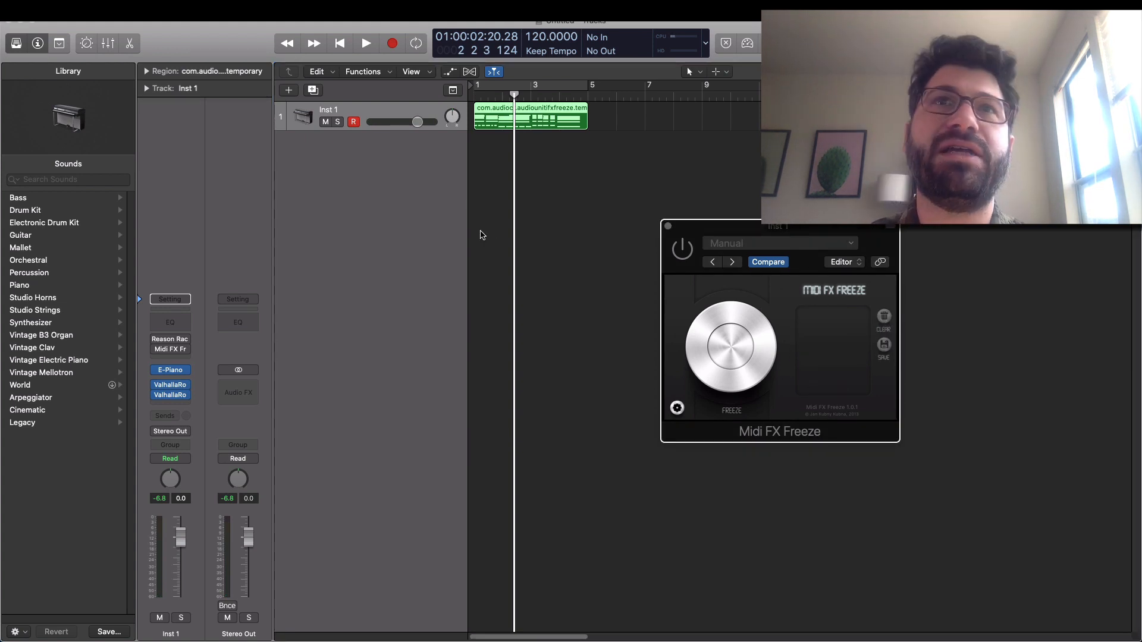
left_click(325, 122)
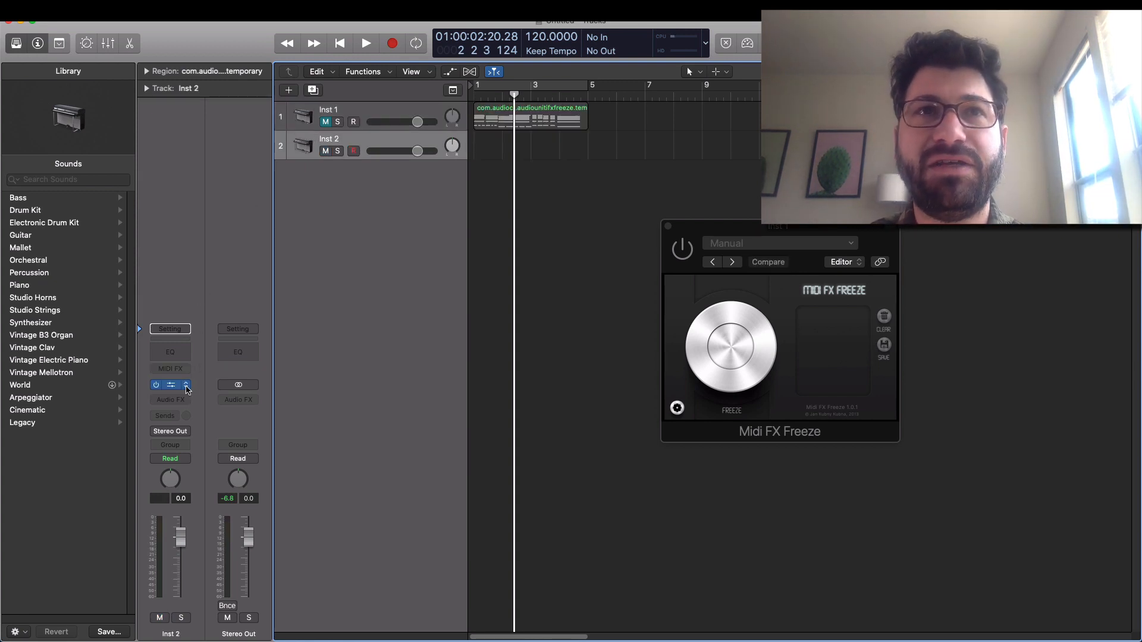
Load Drum Kit Designer (Stereo) on the new Inst 2 software instrument track
left_click(170, 385)
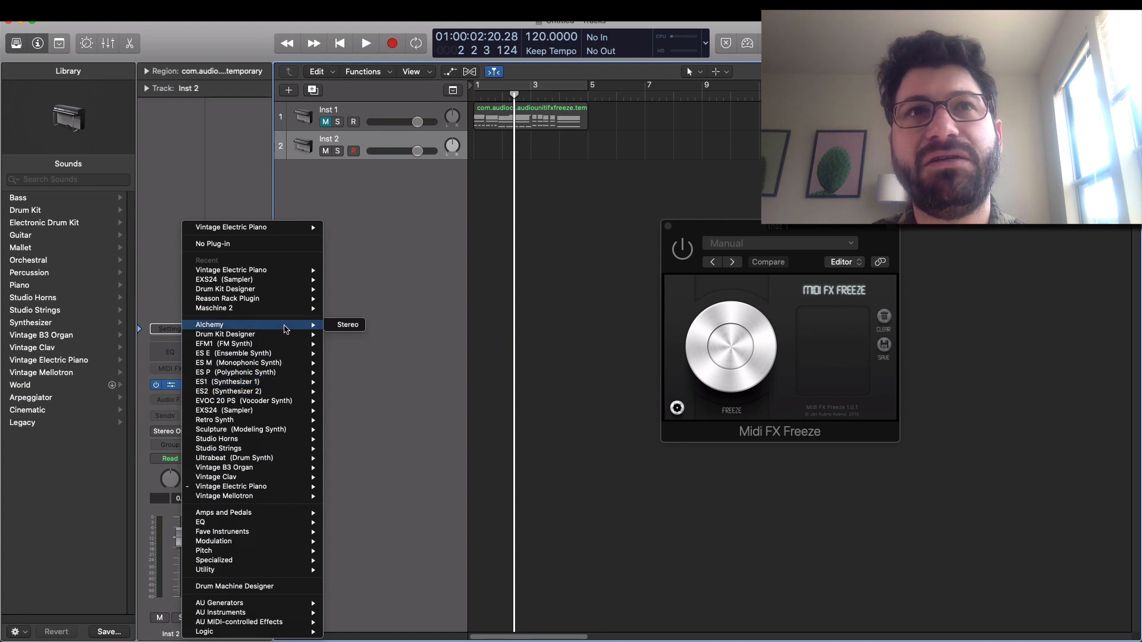
mouse_move(248, 288)
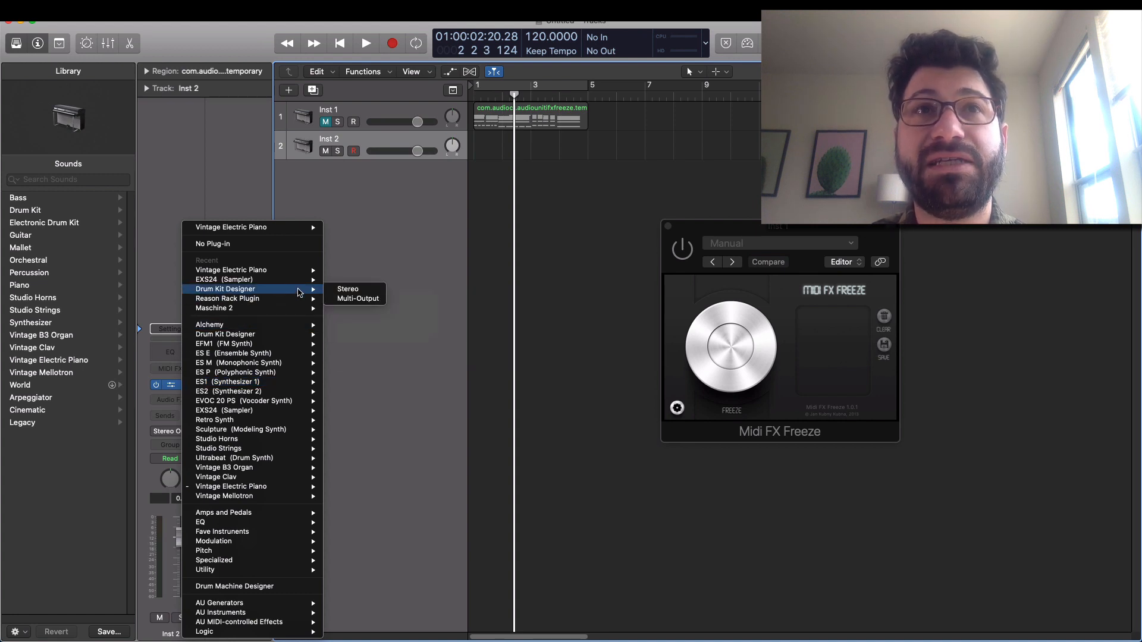
left_click(347, 289)
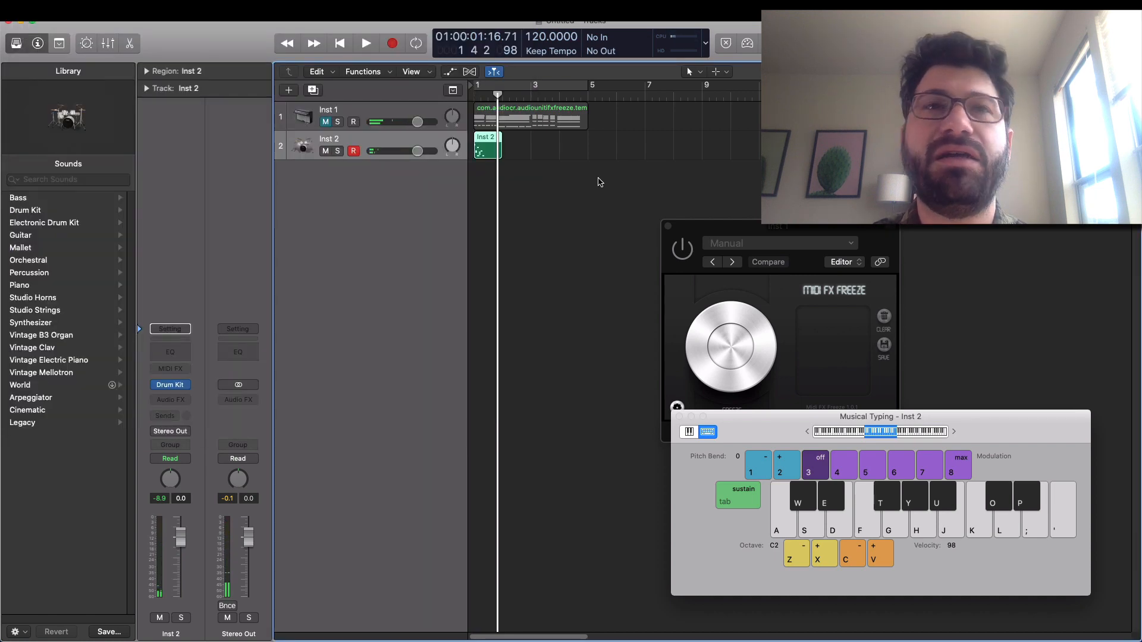
left_click(171, 384)
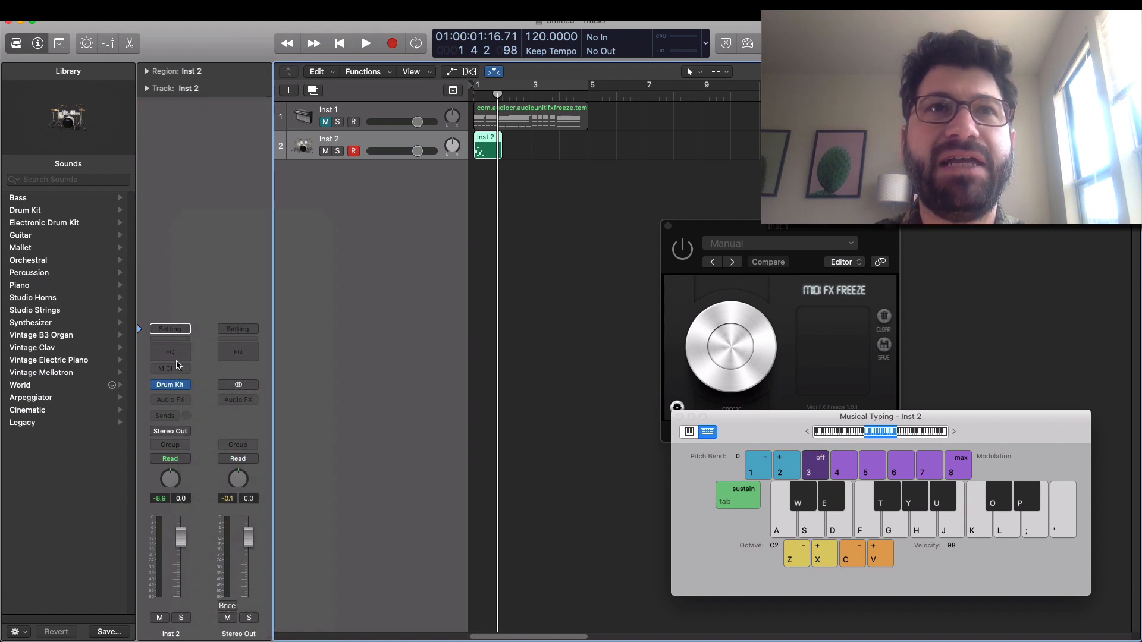
left_click(169, 367)
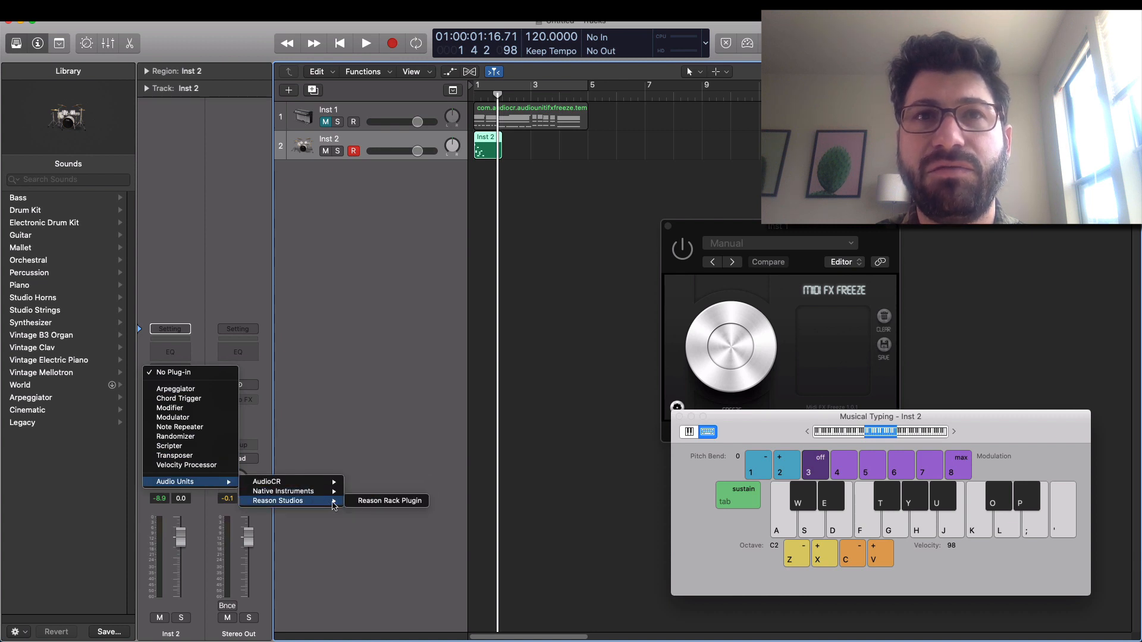
Insert Reason Rack Plugin in Inst 2's MIDI FX slot, add a BeatMap player and run its pattern
left_click(390, 501)
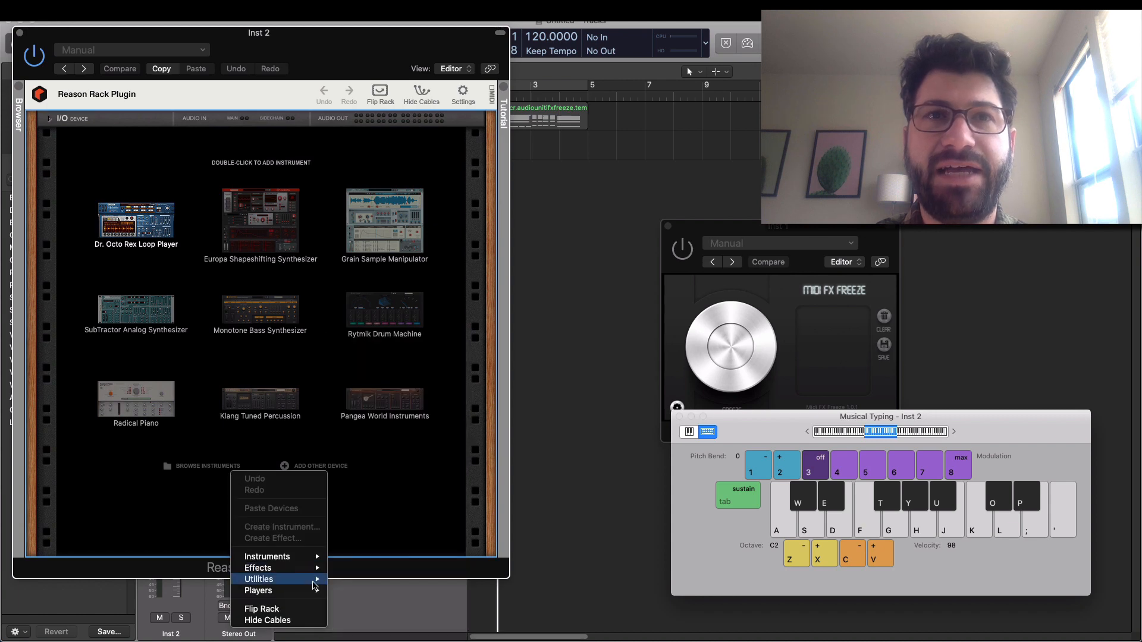
mouse_move(258, 592)
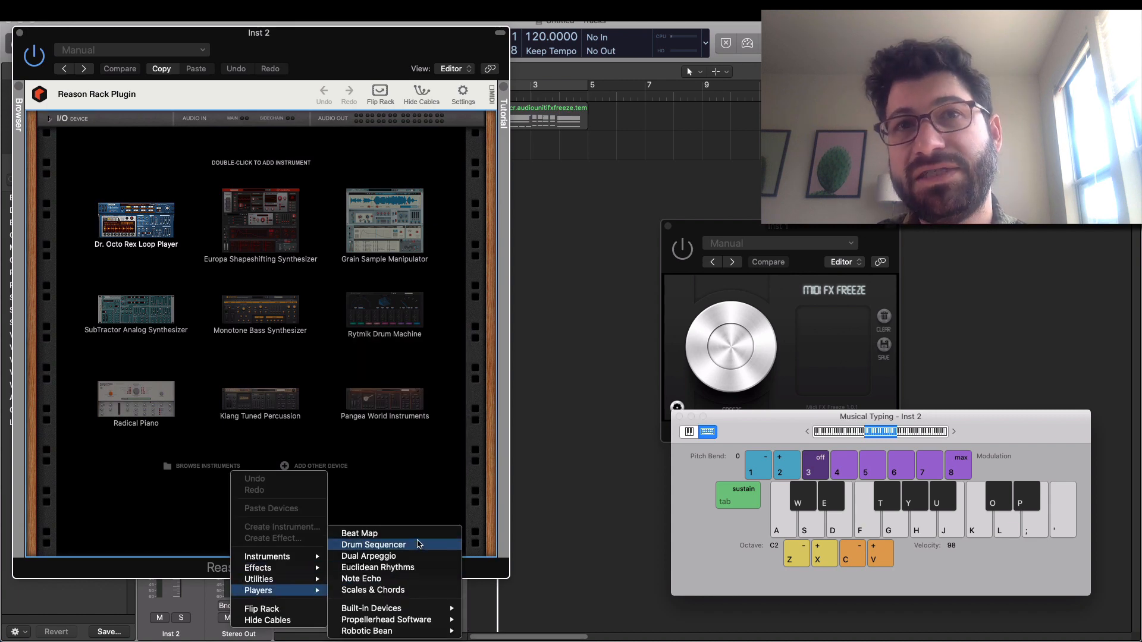
left_click(359, 533)
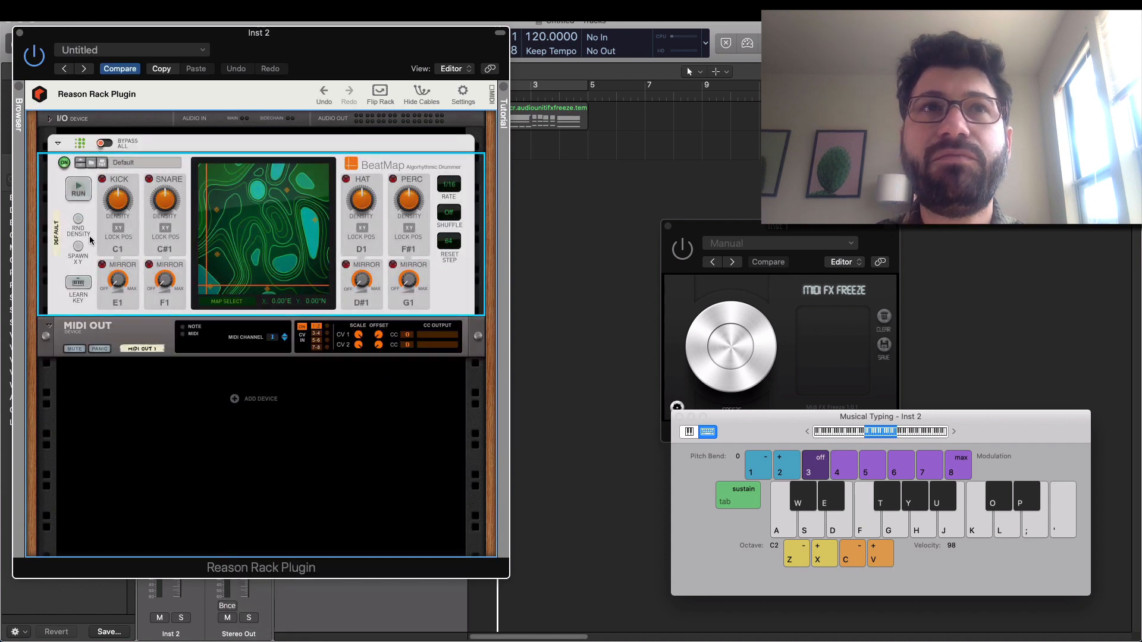
left_click(79, 189)
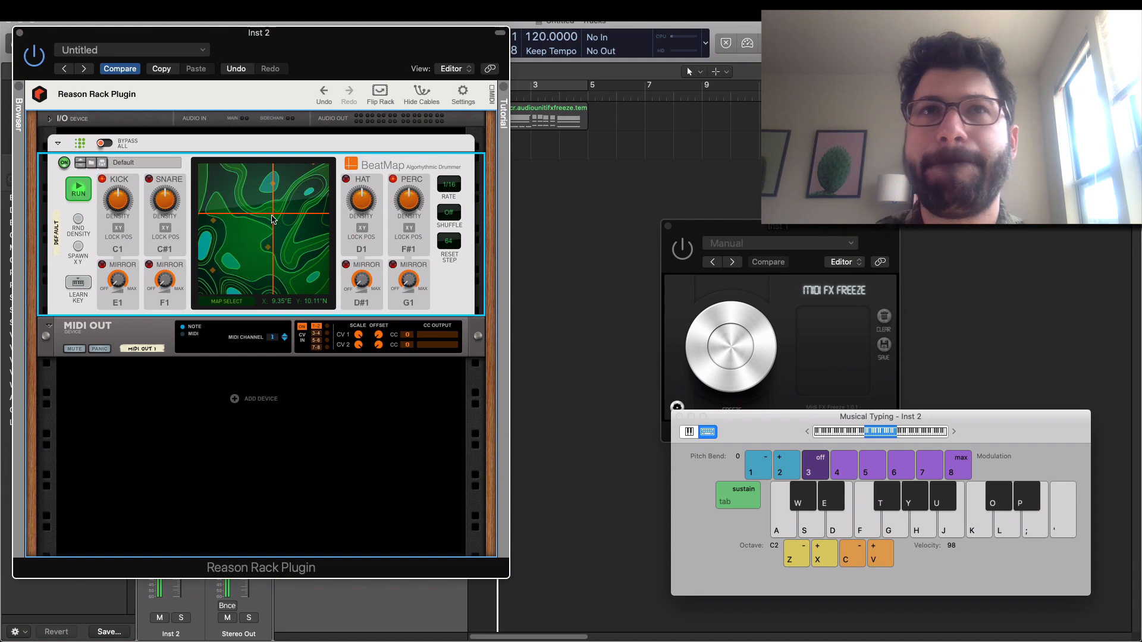
mouse_move(165, 281)
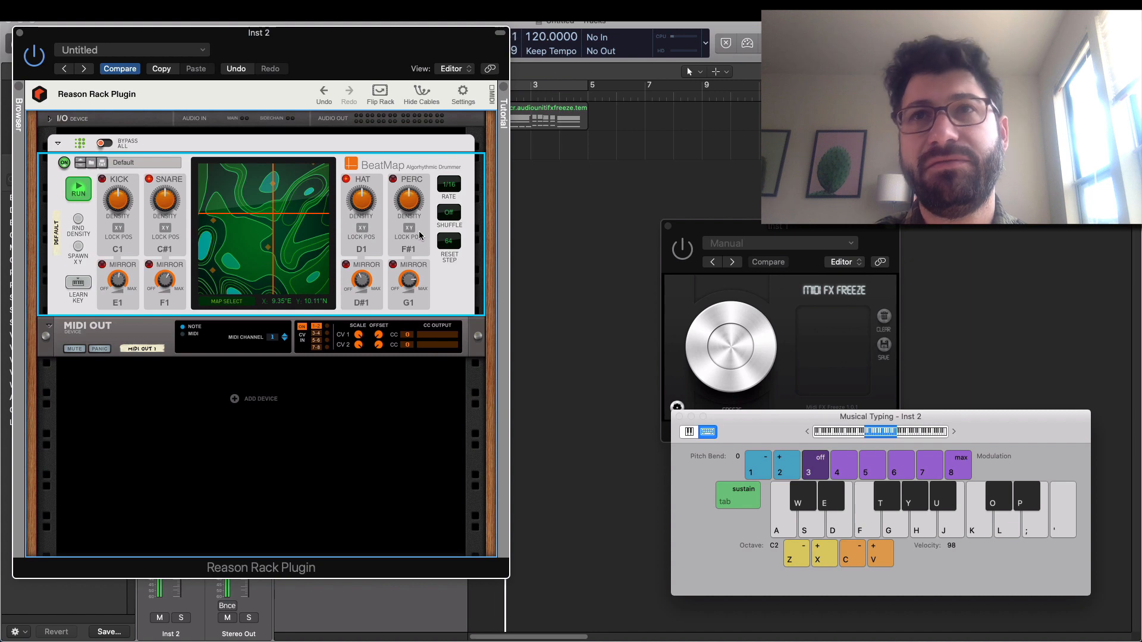
left_click(79, 188)
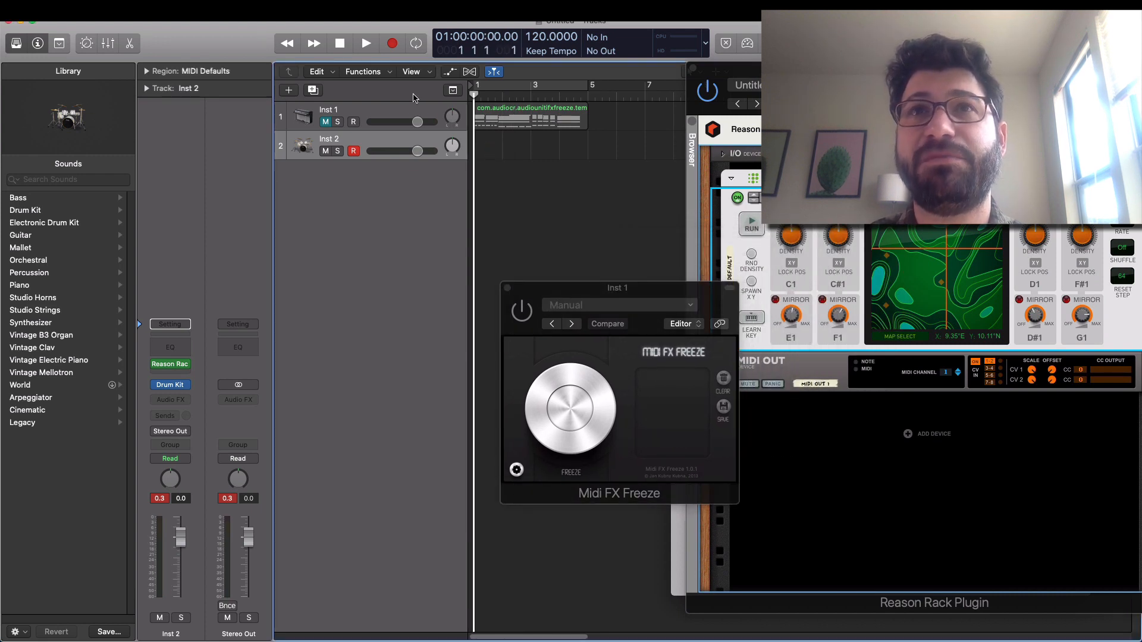
Add Midi FX Freeze after the Reason Rack in Inst 2's MIDI effect chain
left_click(365, 43)
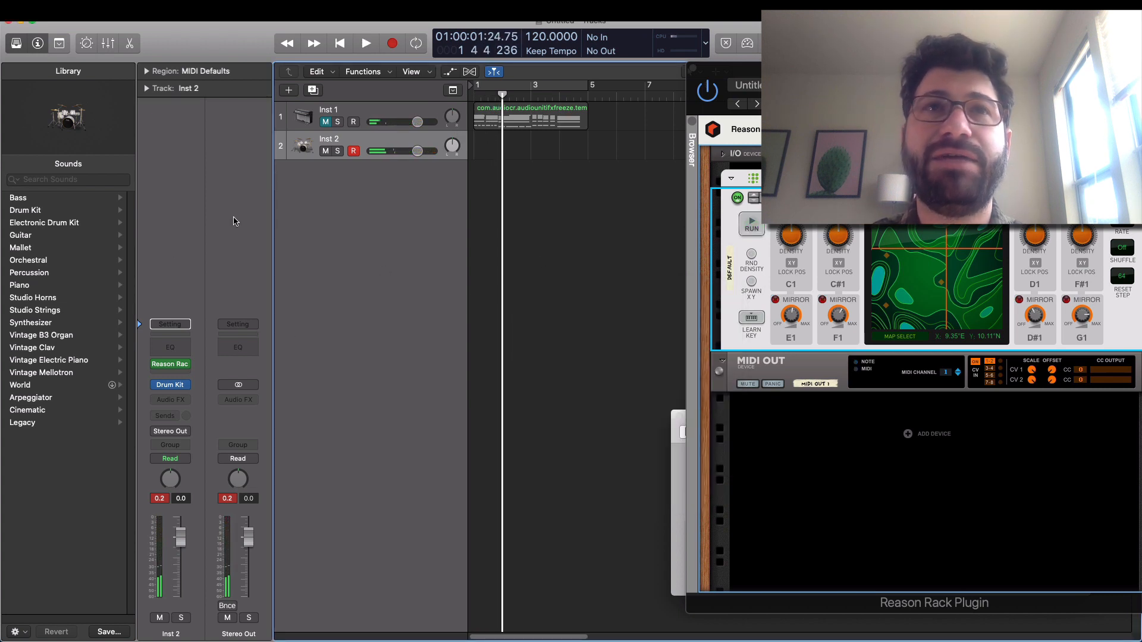
left_click(170, 364)
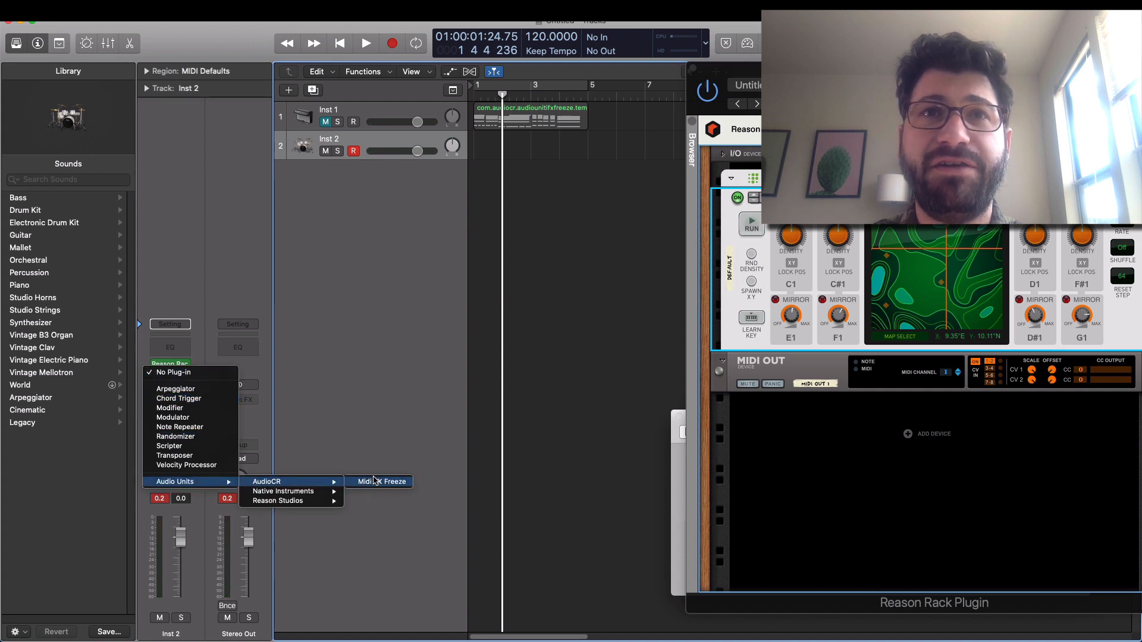
left_click(378, 482)
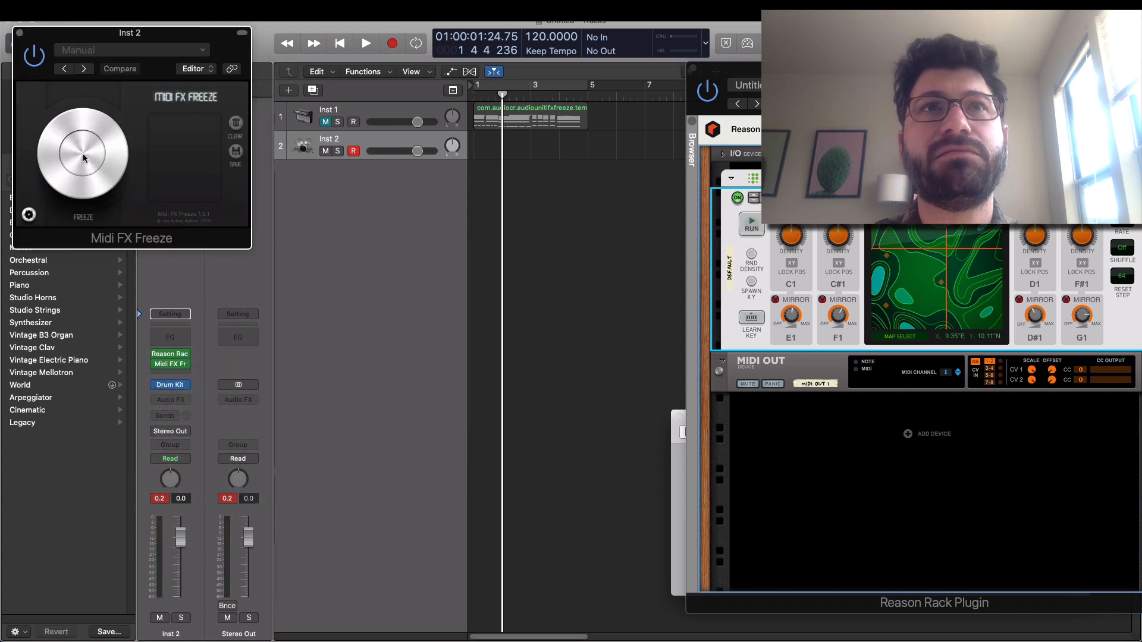
Freeze the BeatMap drum pattern during playback into a captured MIDI region
left_click(339, 43)
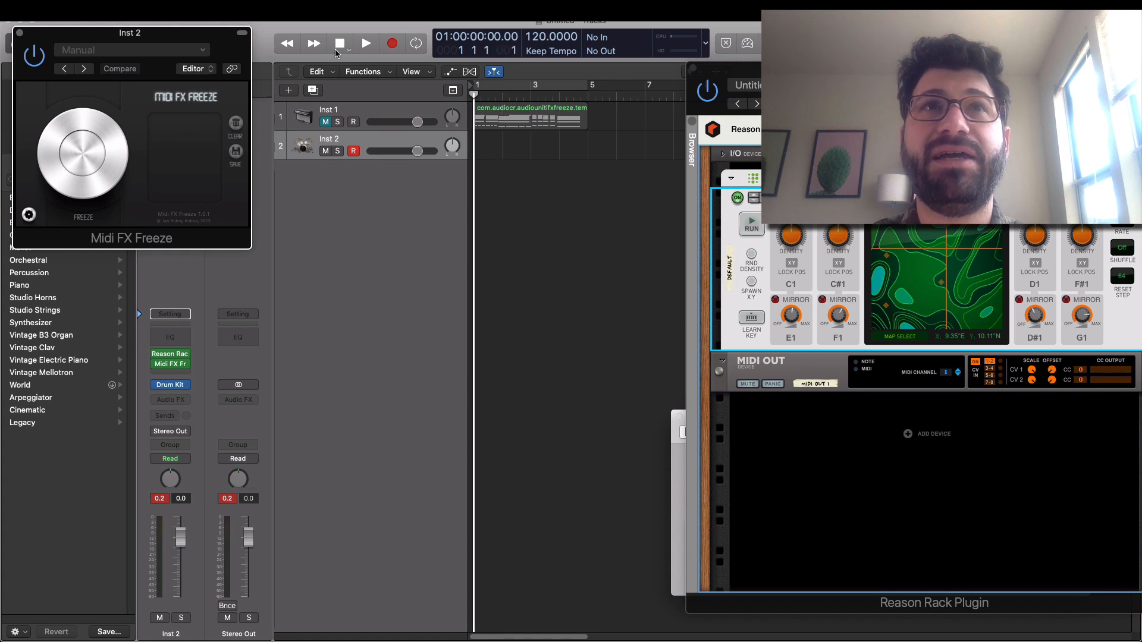
left_click(84, 154)
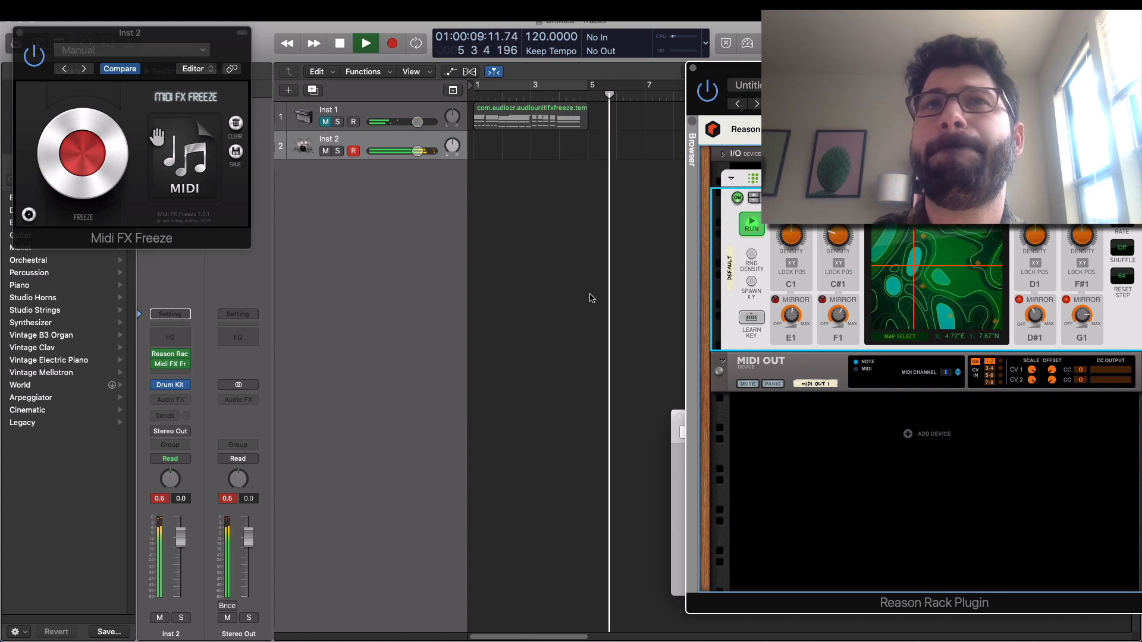
left_click(339, 43)
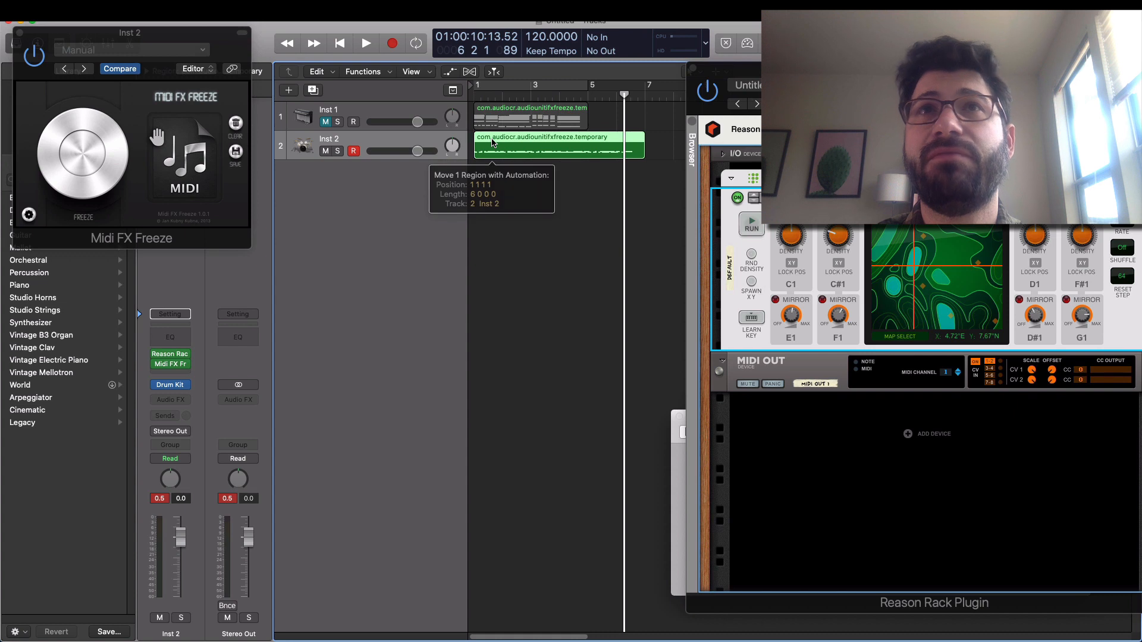
Show the frozen BeatMap drum region's hits as notes in the Piano Roll
double_click(557, 145)
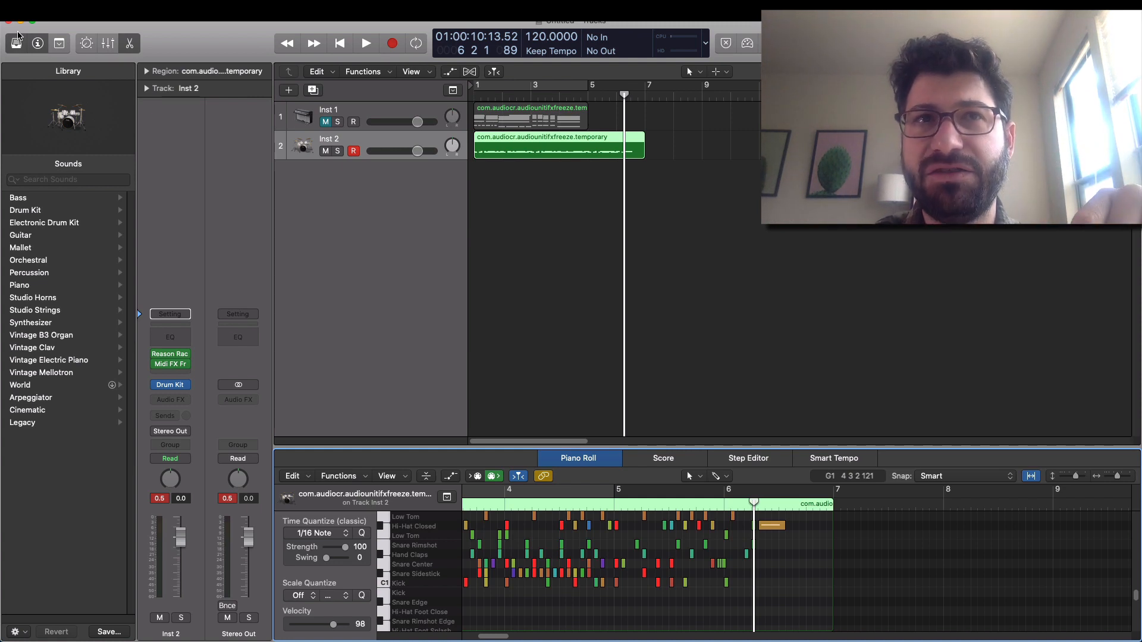
mouse_move(202, 449)
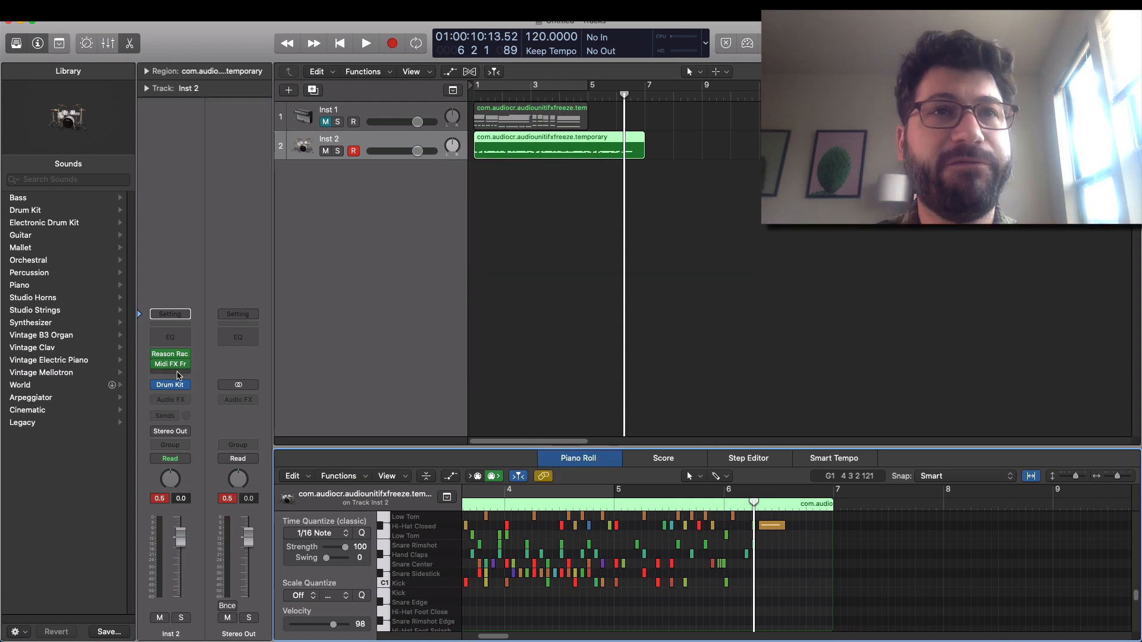
Show the Mixer with Inst 1 and Inst 2 channels carrying Reason Rack and Midi FX Freeze
left_click(170, 364)
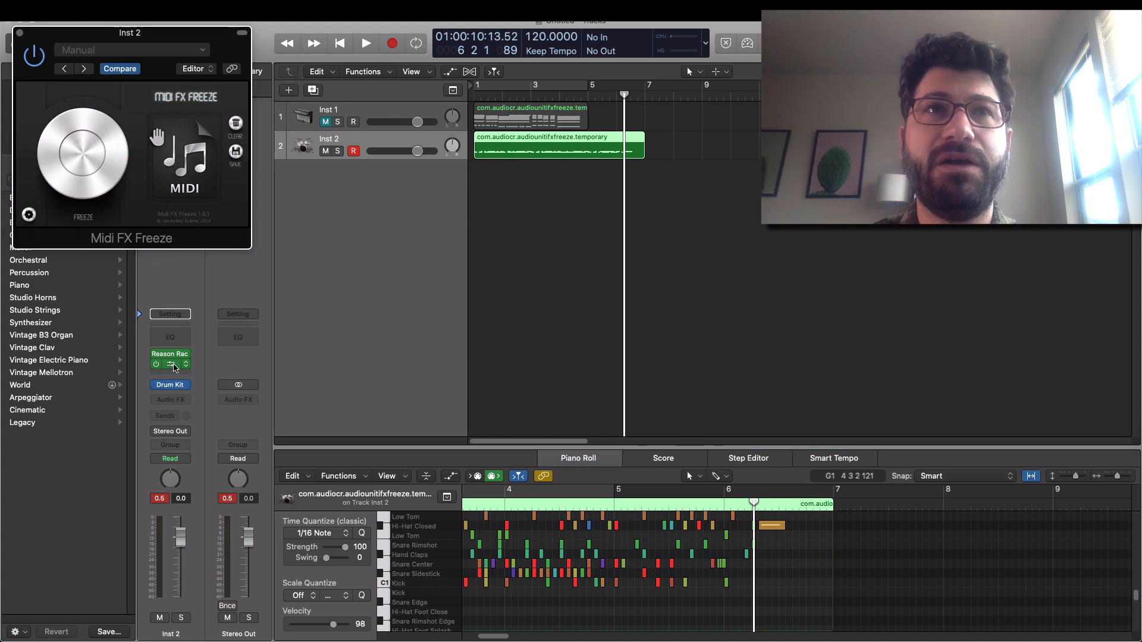
left_click(170, 364)
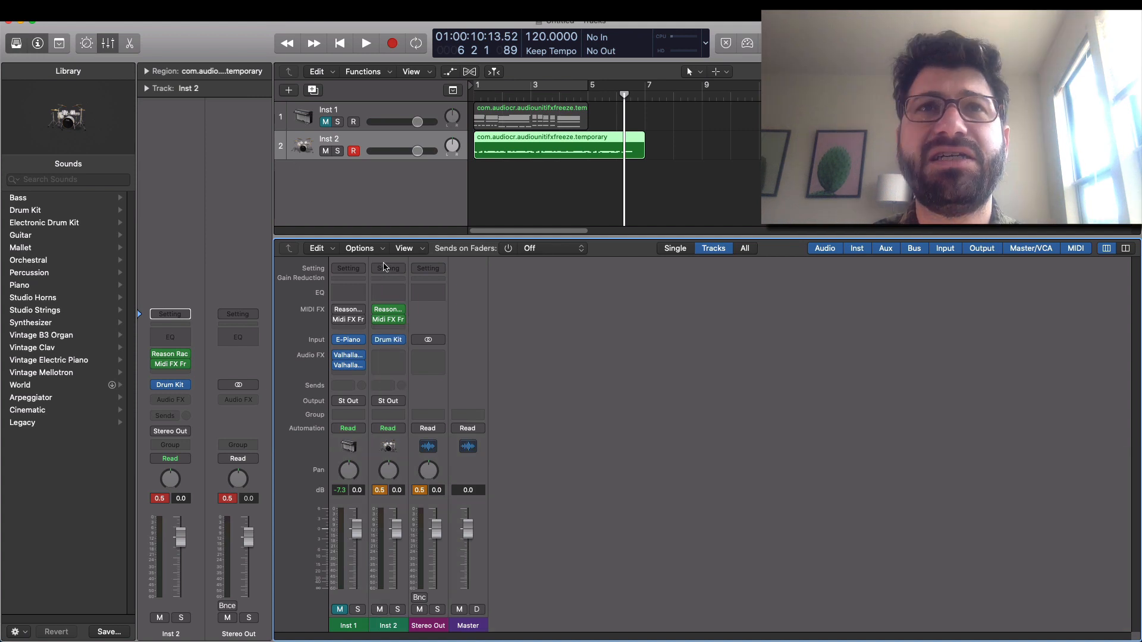
Show Inst 2's channel strip Setting menu in the Mixer, with the save-setting option
left_click(386, 267)
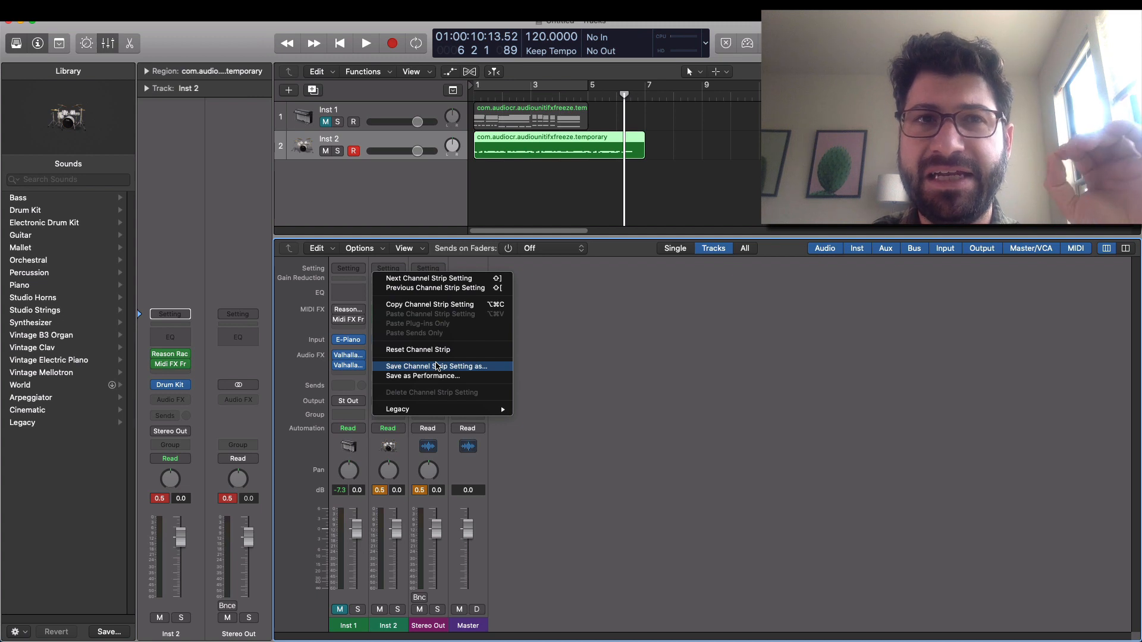
mouse_move(632, 270)
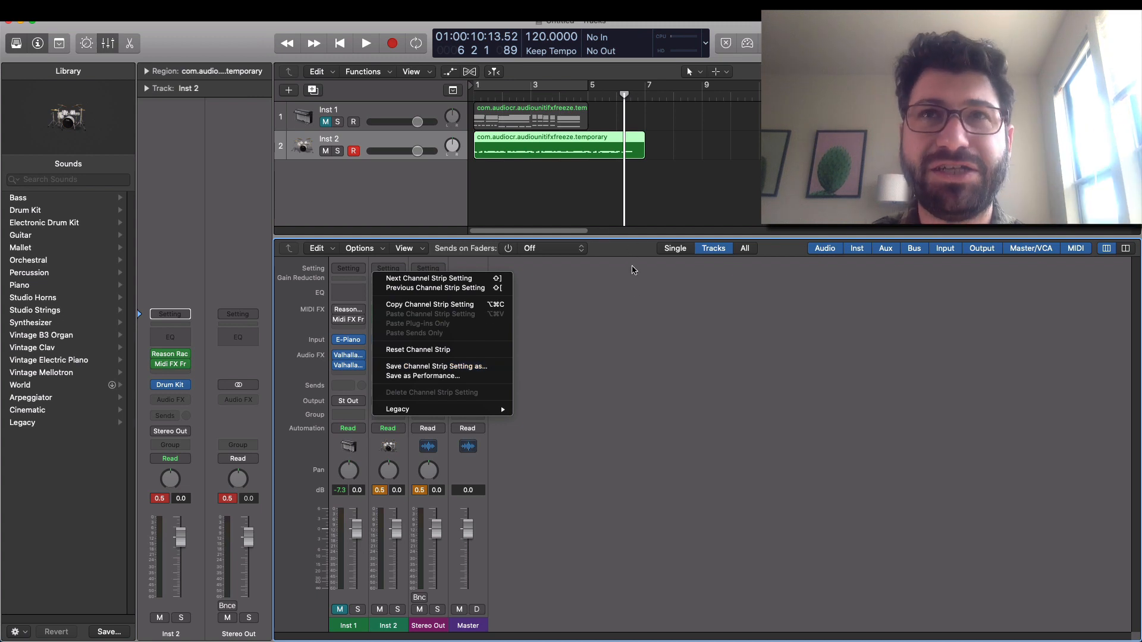